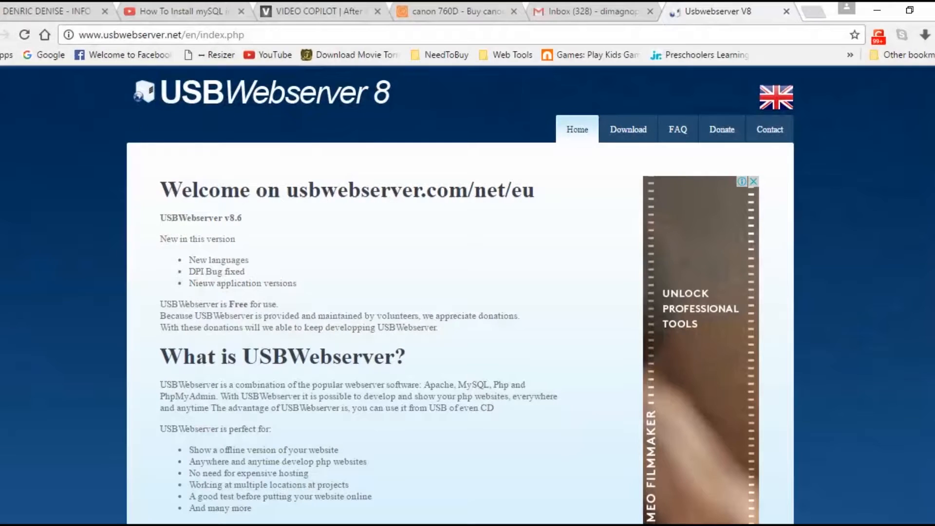
{"action": "mouse_move", "coordinate": [423, 265]}
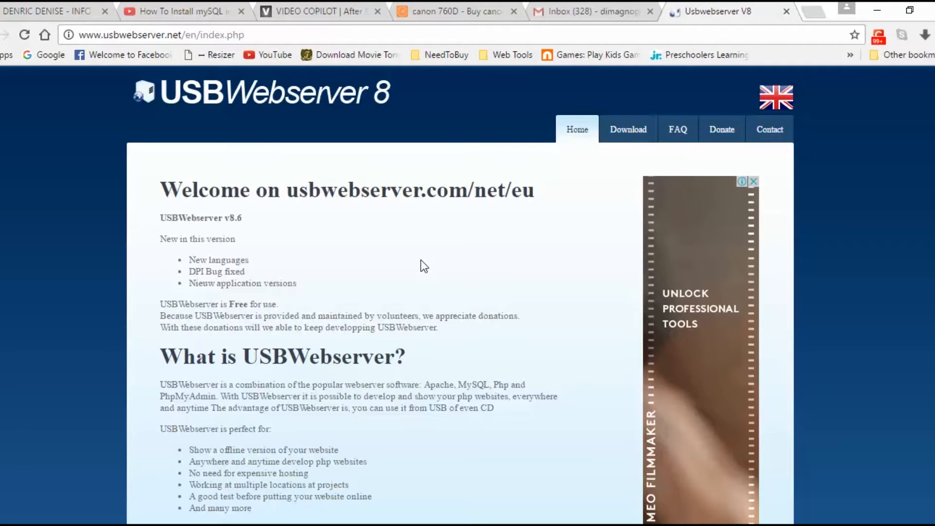
{"action": "mouse_move", "coordinate": [420, 281]}
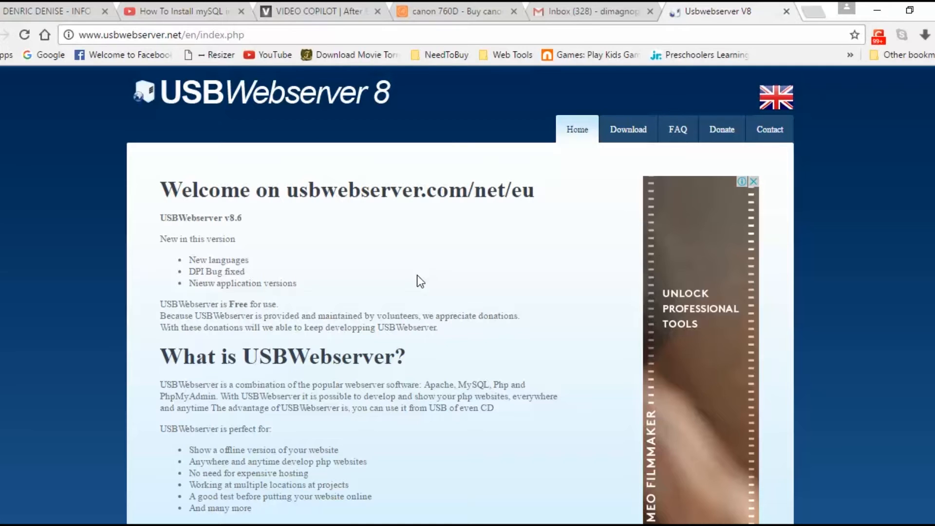
{"action": "mouse_move", "coordinate": [628, 130]}
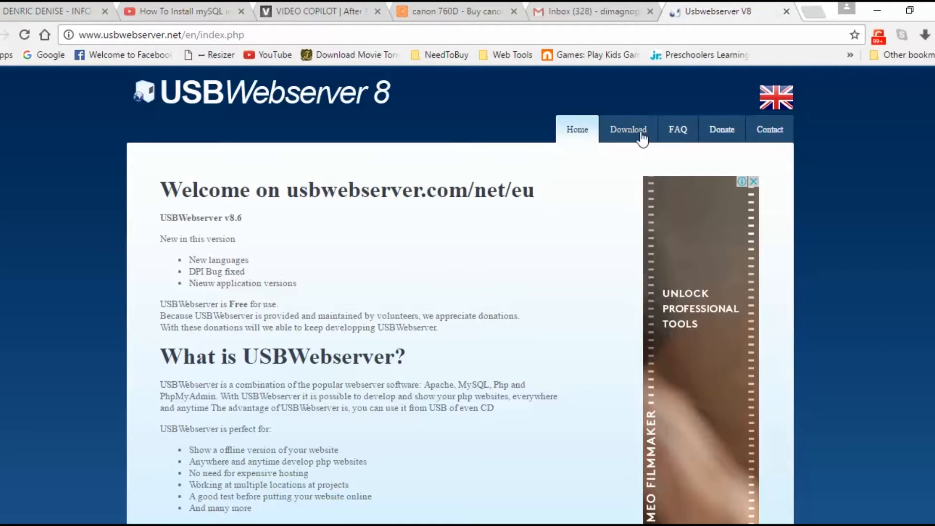
Open the USBWebserver V8 download page listing the V8.6 download links
{"action": "left_click", "coordinate": [628, 130]}
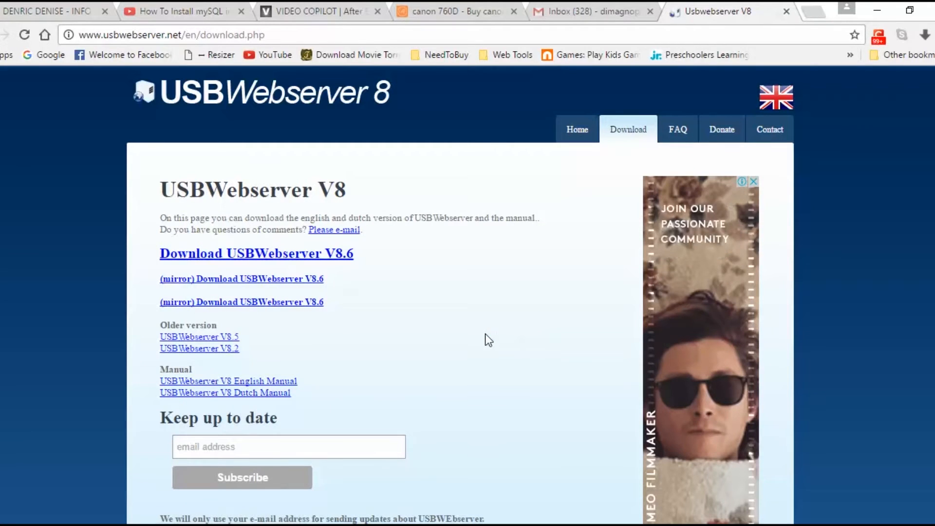
{"action": "mouse_move", "coordinate": [446, 293]}
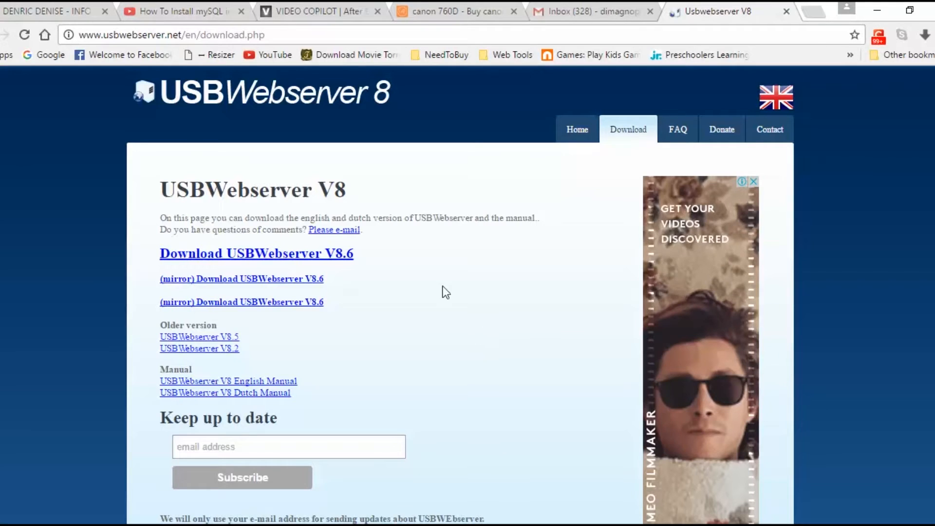
{"action": "mouse_move", "coordinate": [435, 363]}
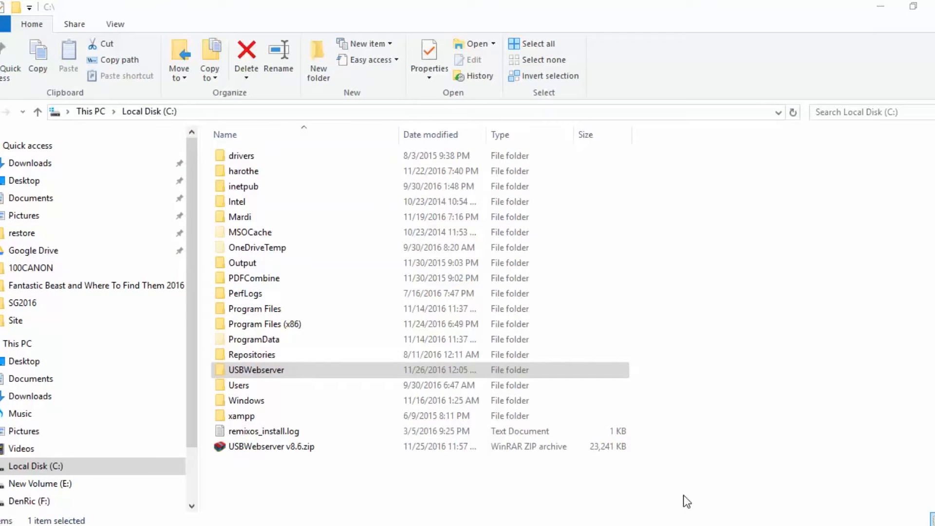
{"action": "mouse_move", "coordinate": [306, 385]}
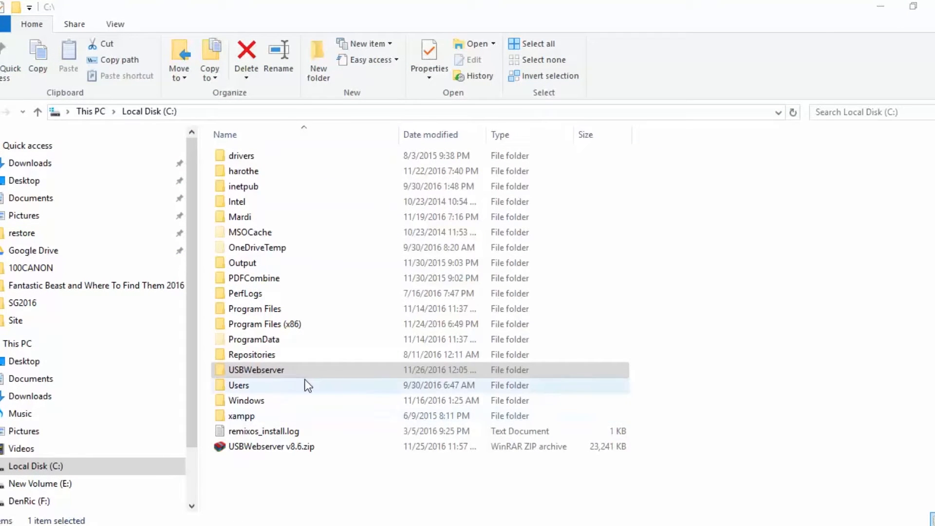
Open C:\USBWebserver and select usbwebserver.exe
{"action": "double_click", "coordinate": [257, 370]}
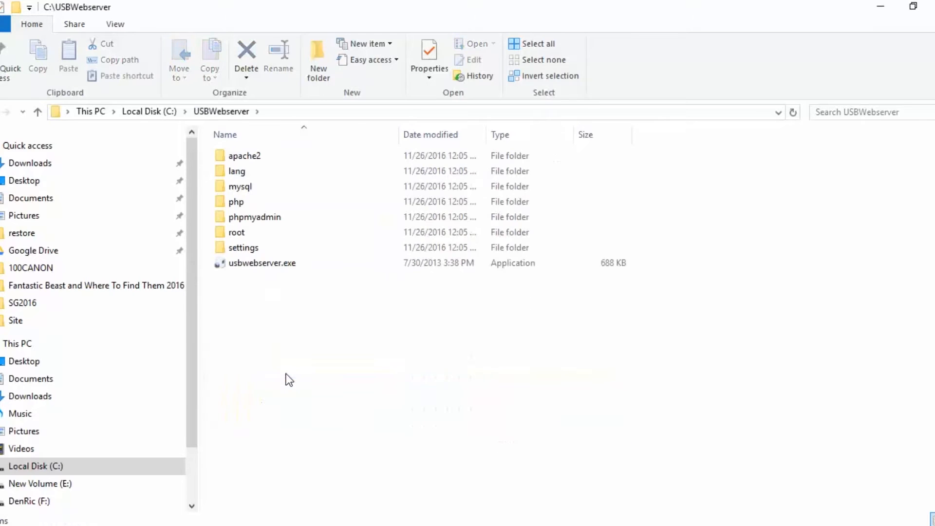
{"action": "mouse_move", "coordinate": [337, 337]}
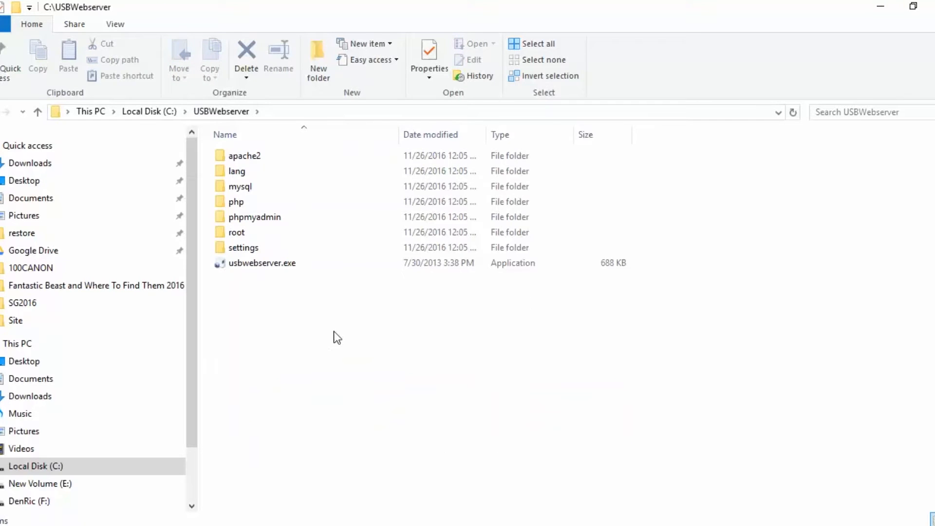
{"action": "mouse_move", "coordinate": [287, 309]}
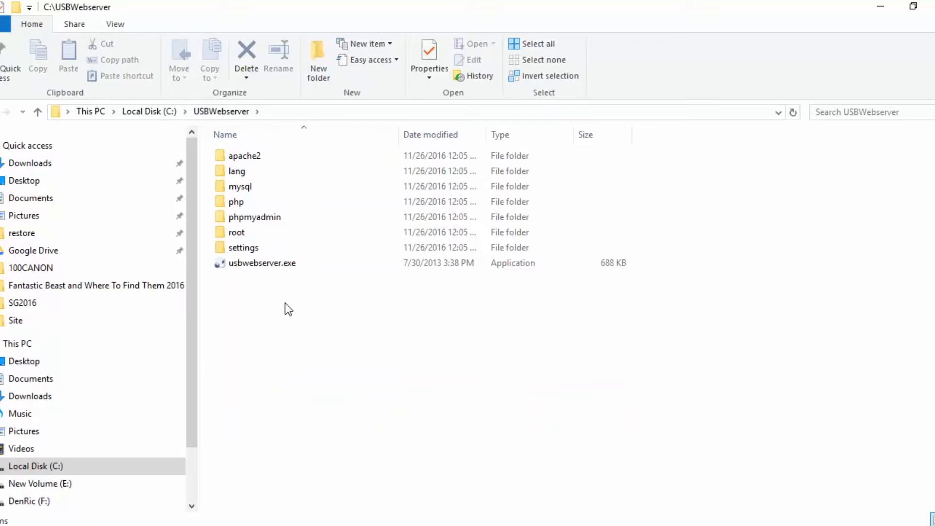
{"action": "mouse_move", "coordinate": [281, 298]}
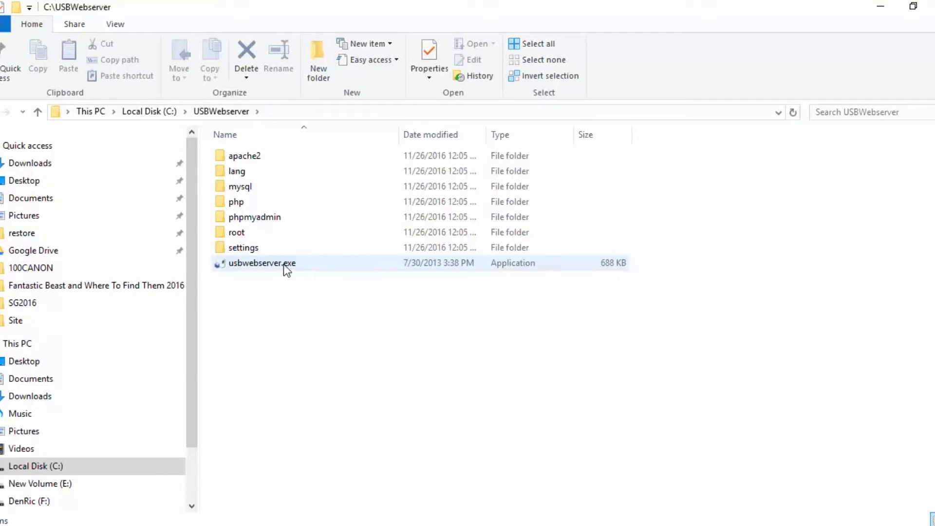
{"action": "left_click", "coordinate": [262, 263]}
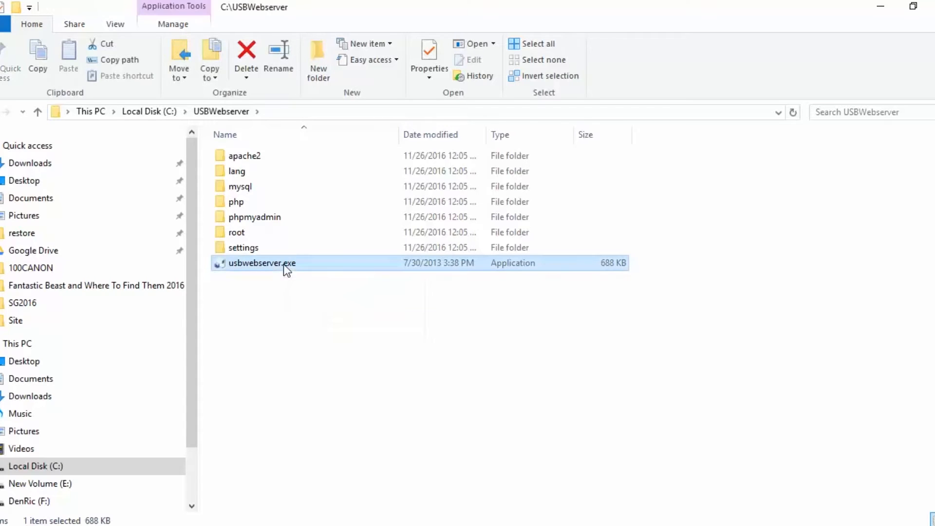
Launch usbwebserver.exe and allow its access through the Windows Firewall
{"action": "double_click", "coordinate": [262, 263]}
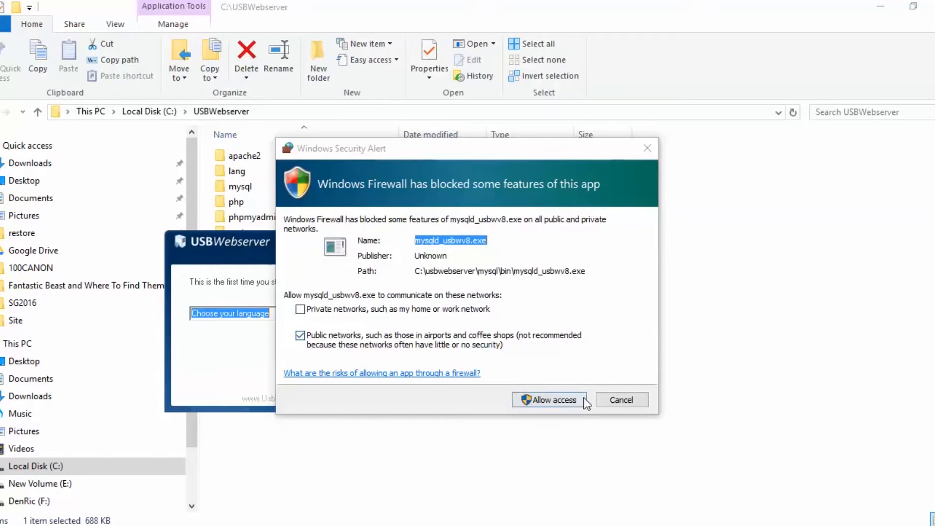
{"action": "left_click", "coordinate": [549, 400]}
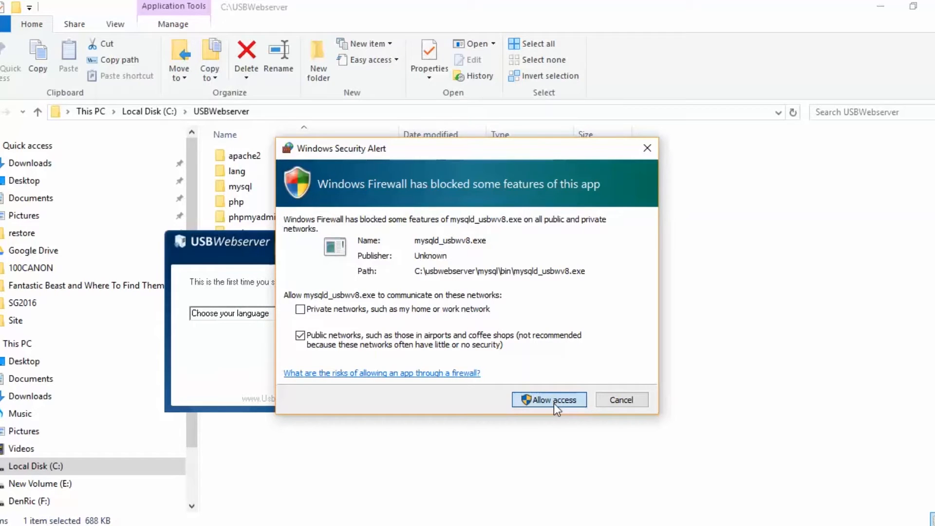
{"action": "left_click", "coordinate": [547, 399]}
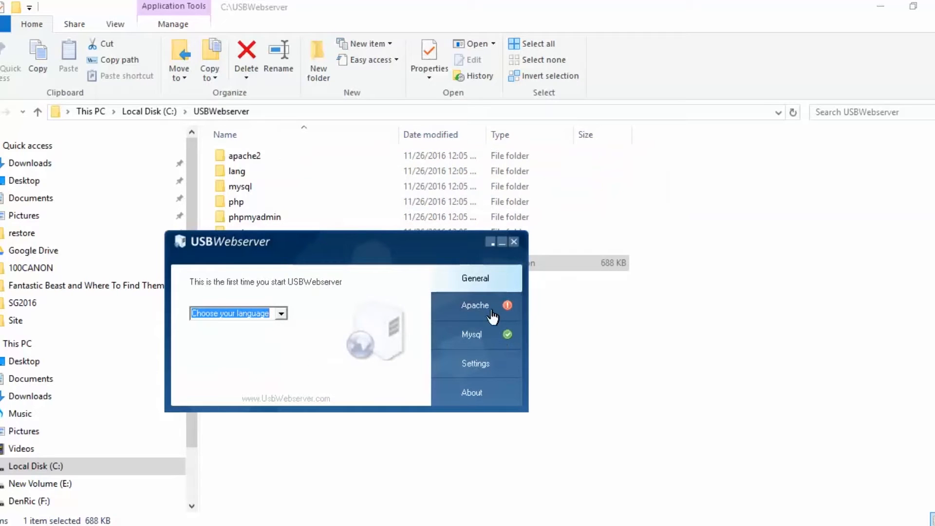
Start Apache and confirm both Apache and MySQL show Online
{"action": "left_click", "coordinate": [476, 305]}
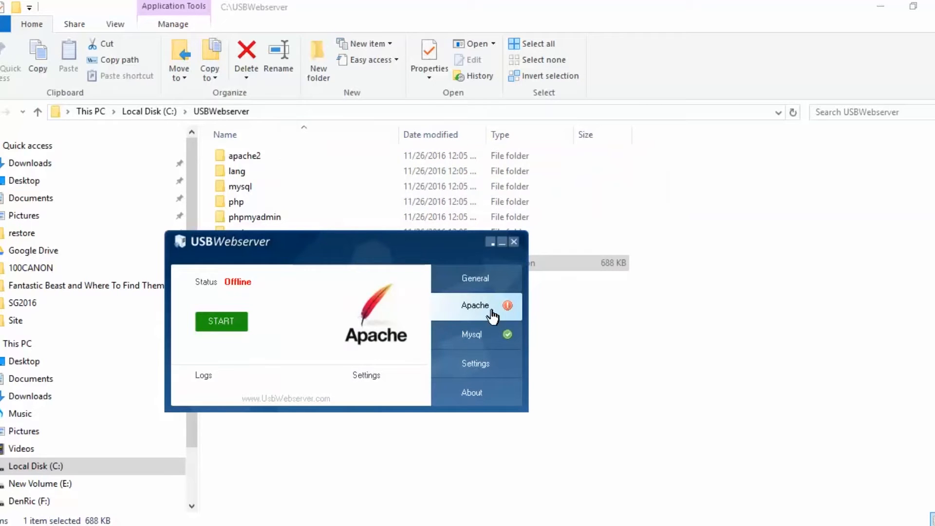
{"action": "mouse_move", "coordinate": [330, 354]}
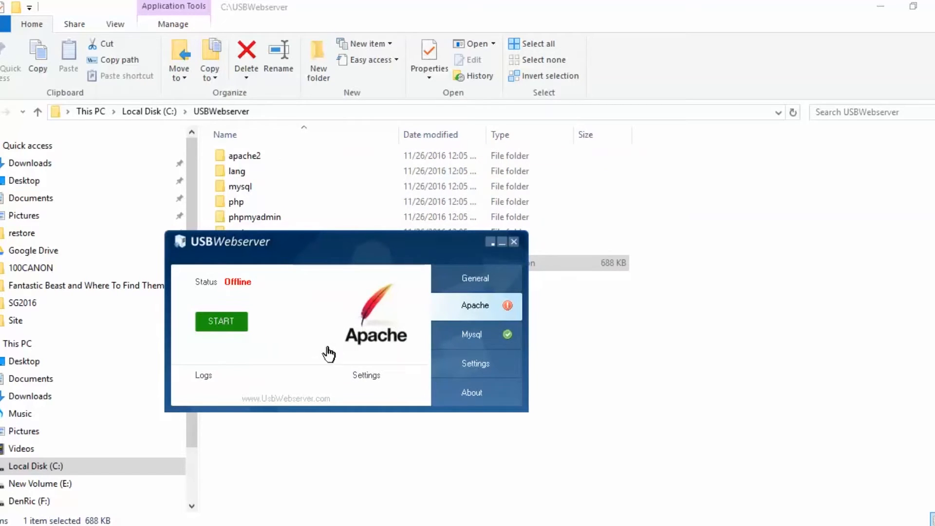
{"action": "left_click", "coordinate": [221, 321]}
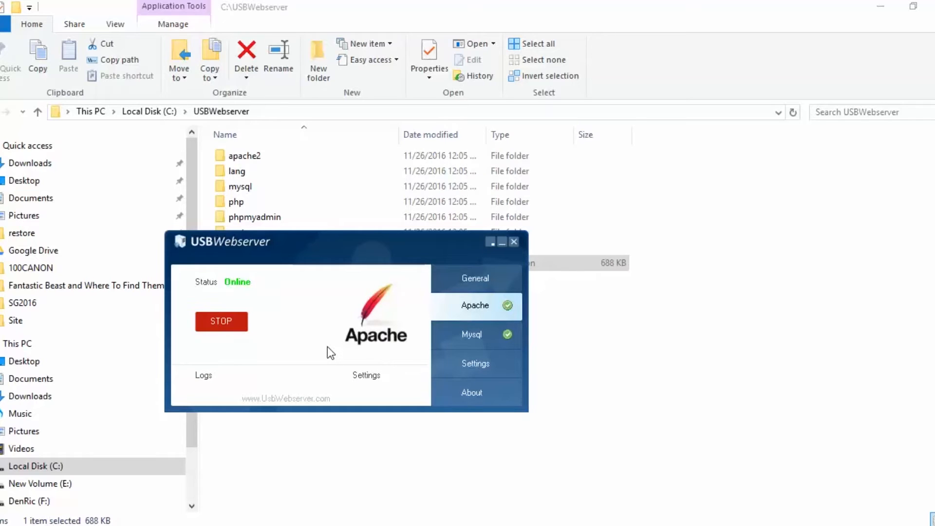
{"action": "mouse_move", "coordinate": [423, 346]}
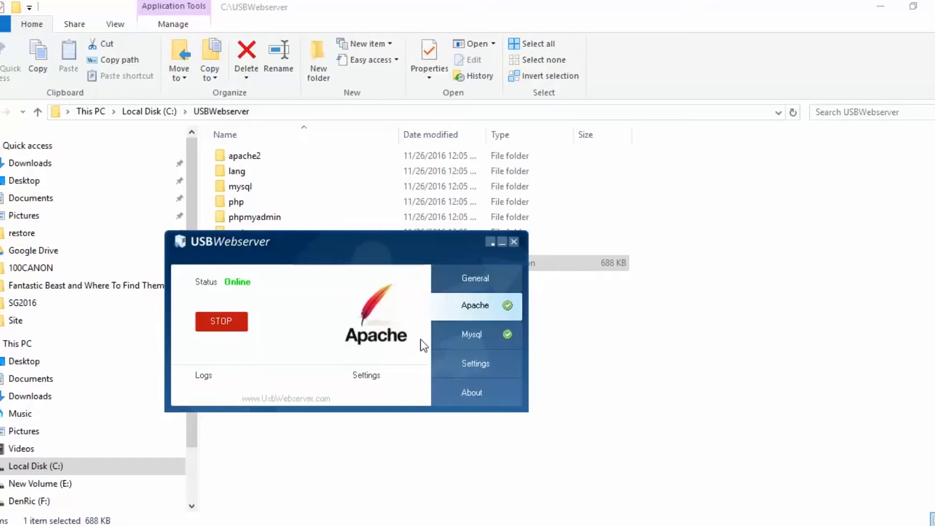
{"action": "left_click", "coordinate": [472, 334]}
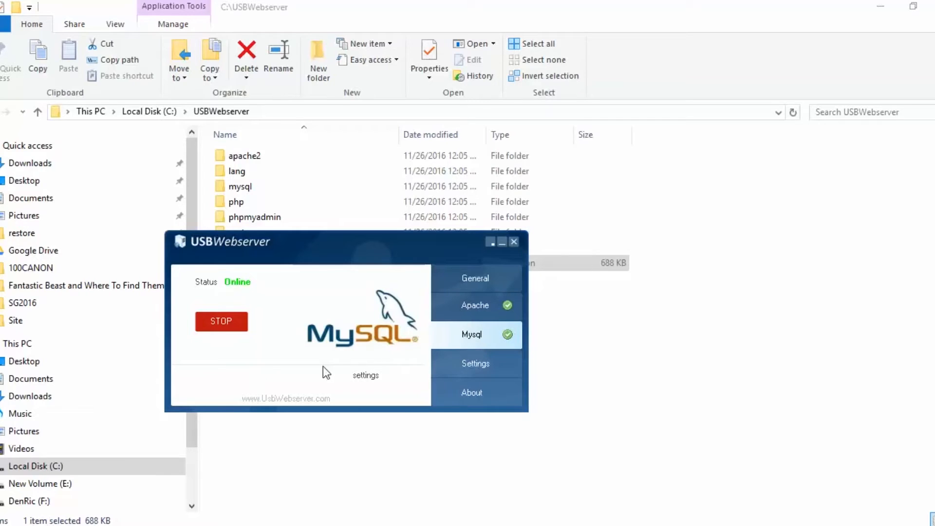
{"action": "mouse_move", "coordinate": [437, 388]}
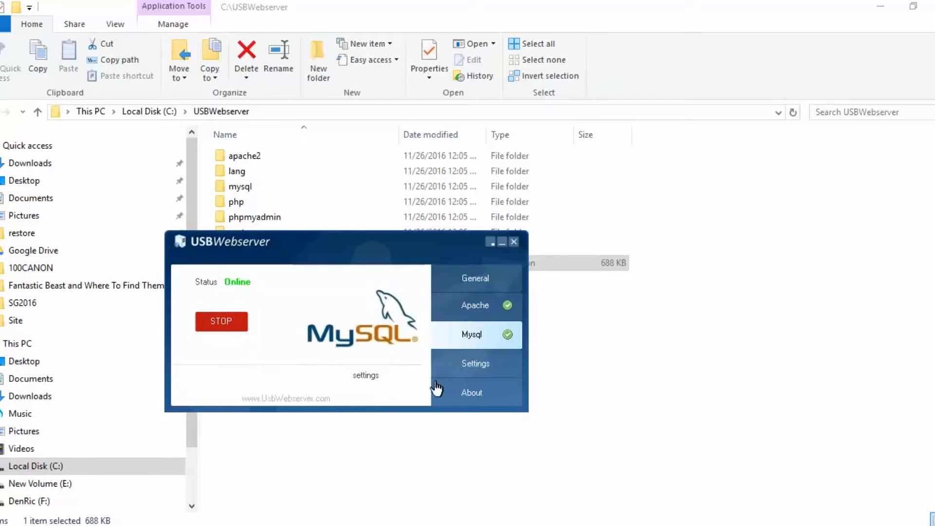
{"action": "mouse_move", "coordinate": [504, 364]}
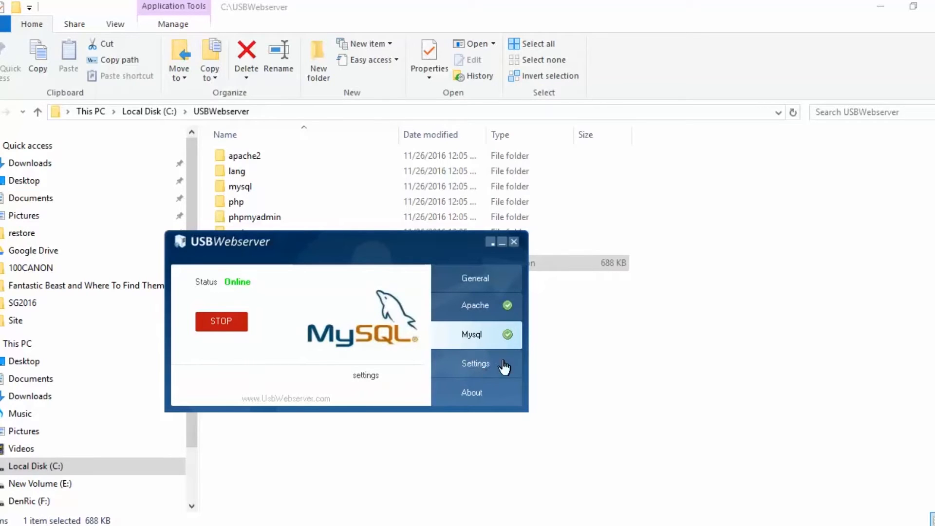
Set Port apache to 8090 and Port MySQL to 3399 in Settings
{"action": "left_click", "coordinate": [475, 363]}
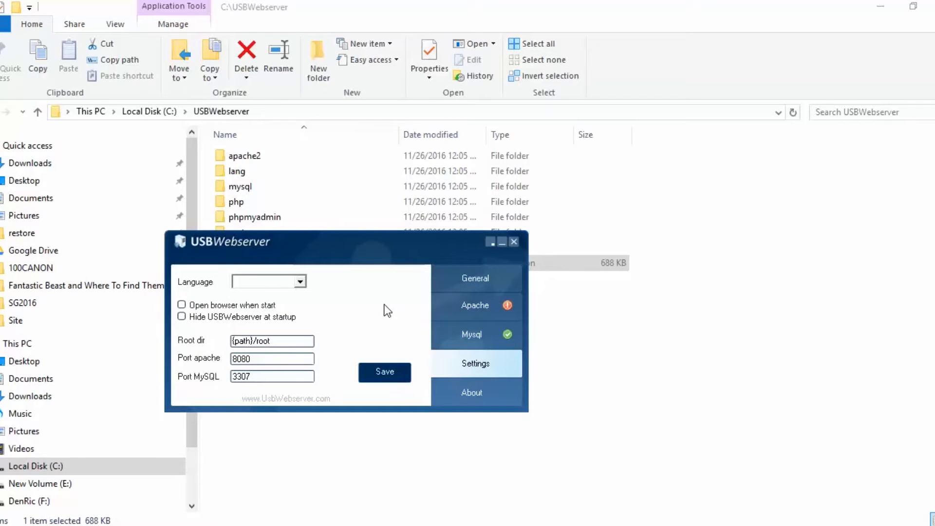
{"action": "mouse_move", "coordinate": [468, 322]}
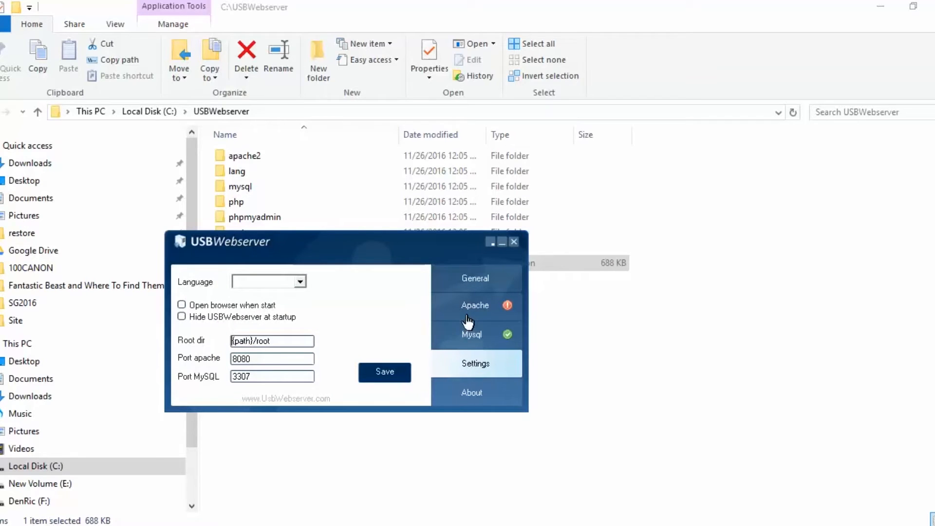
{"action": "mouse_move", "coordinate": [241, 364]}
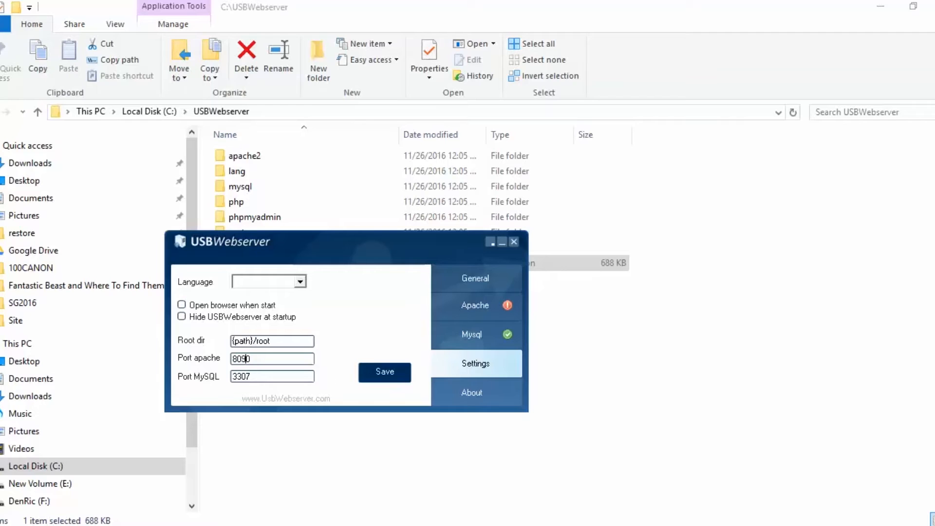
{"action": "left_click", "coordinate": [271, 376]}
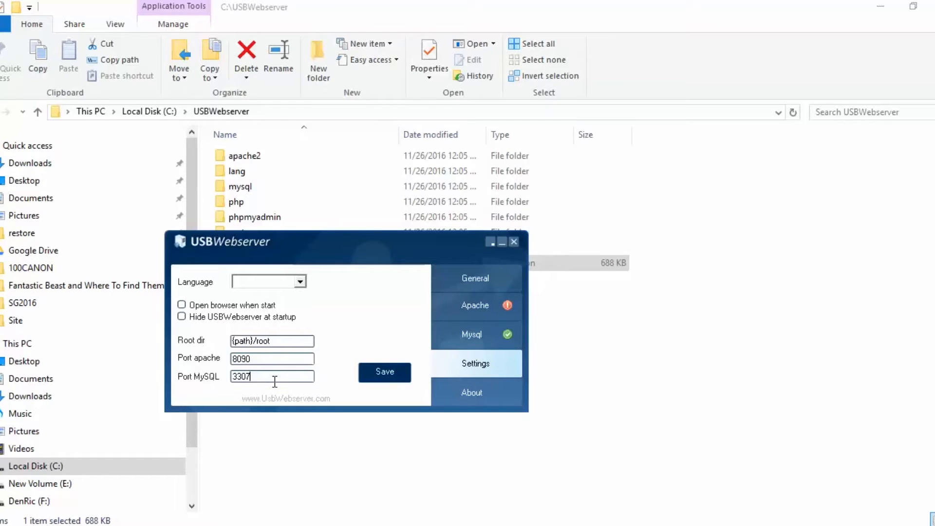
{"action": "key", "text": "Backspace"}
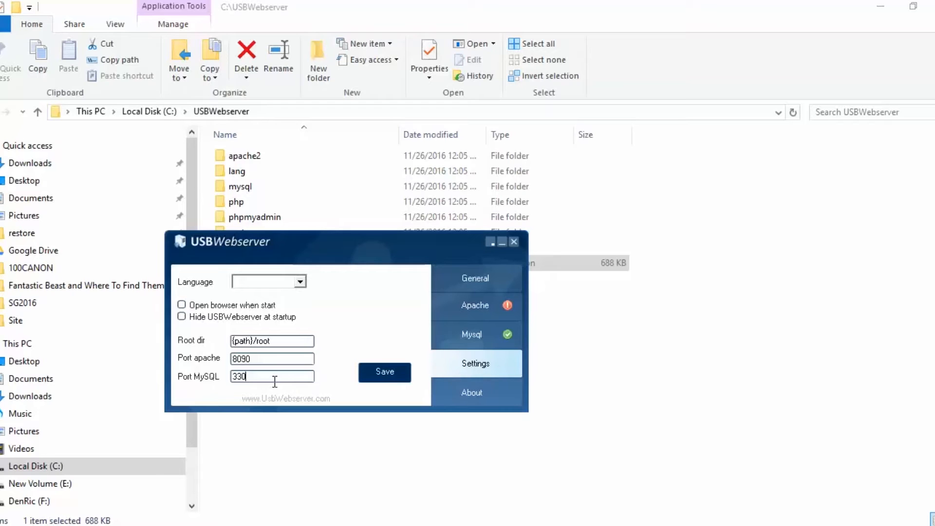
{"action": "type", "text": "99"}
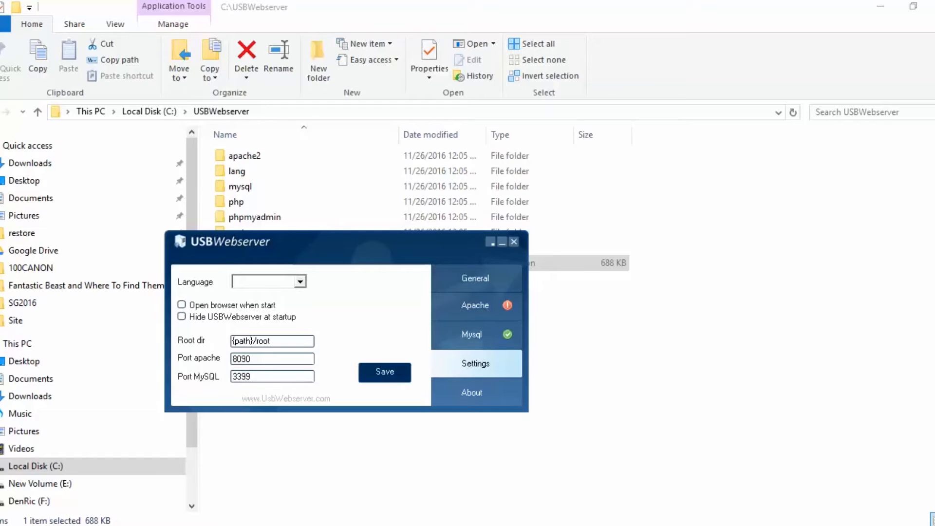
{"action": "mouse_move", "coordinate": [272, 359]}
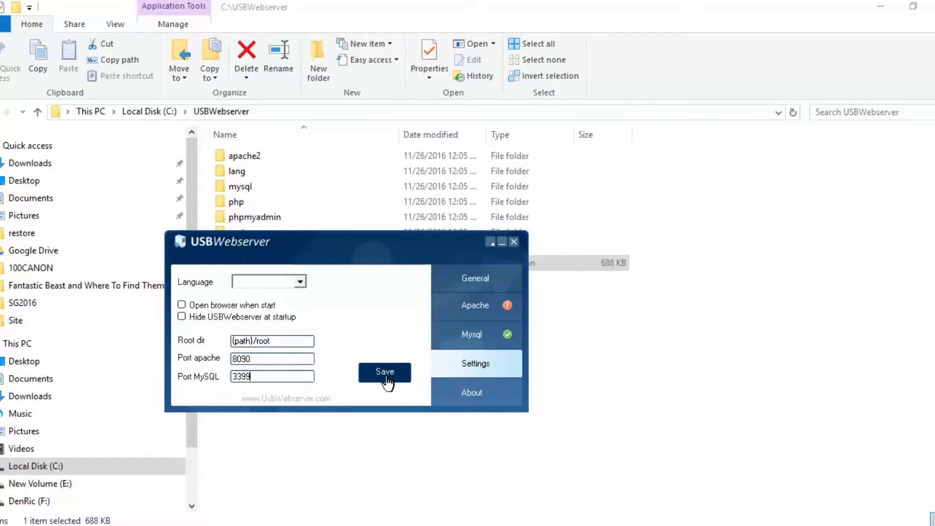
Save ports 8090/3399, allow Apache through the firewall, and close the window
{"action": "left_click", "coordinate": [384, 371]}
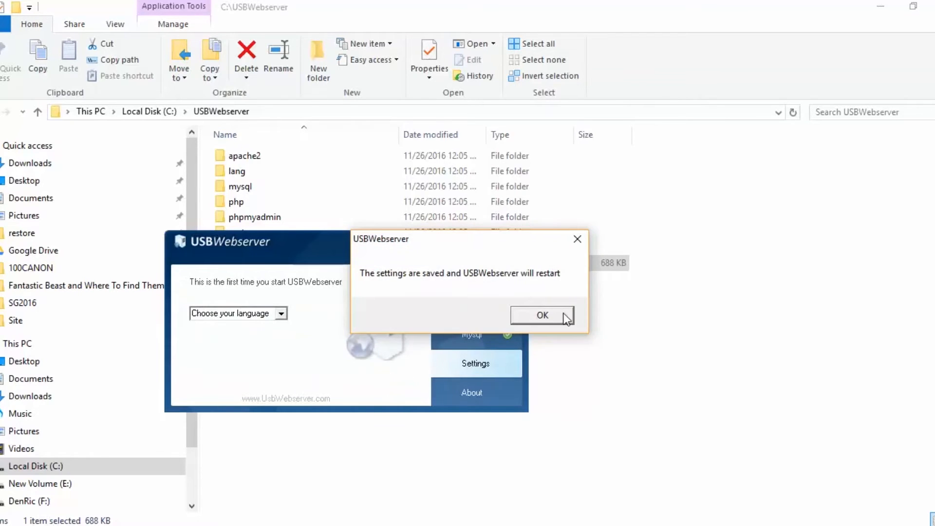
{"action": "left_click", "coordinate": [542, 315]}
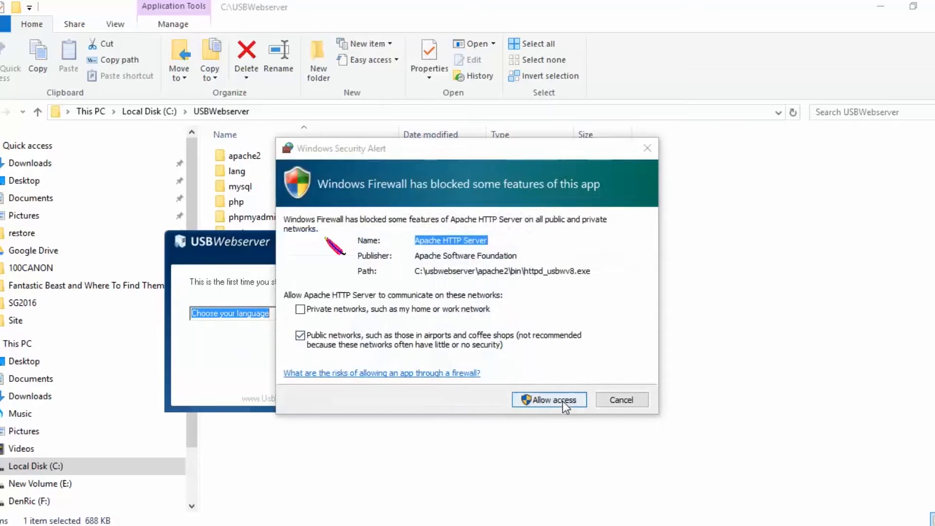
{"action": "left_click", "coordinate": [548, 400]}
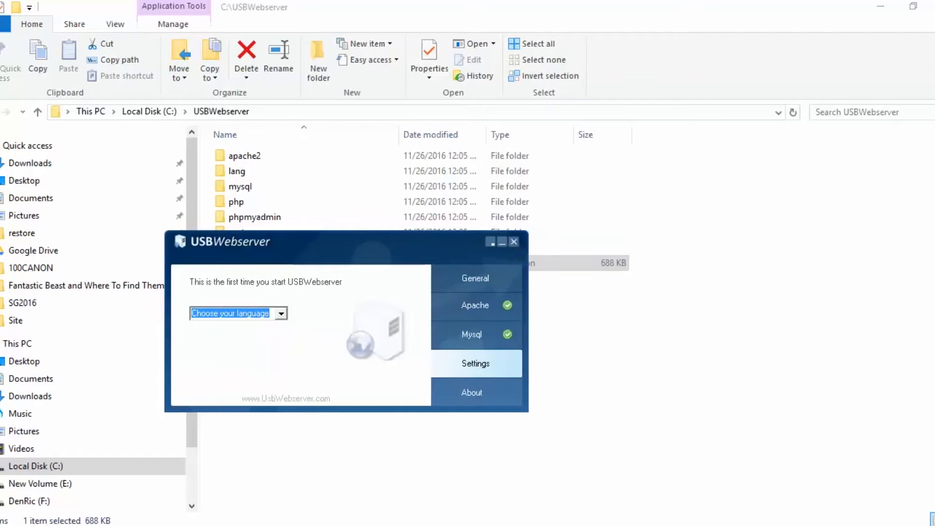
{"action": "left_click", "coordinate": [513, 241]}
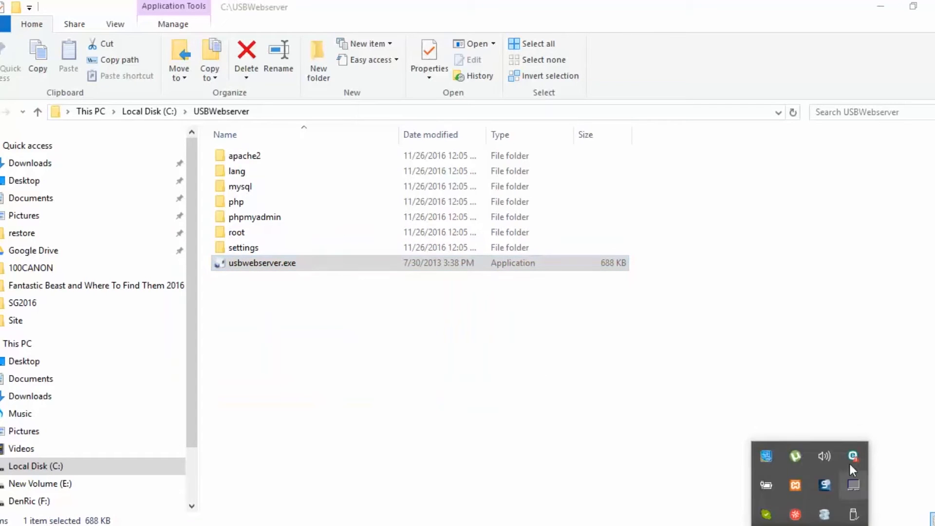
Relaunch usbwebserver.exe from the C:\USBWebserver folder
{"action": "left_click", "coordinate": [299, 292]}
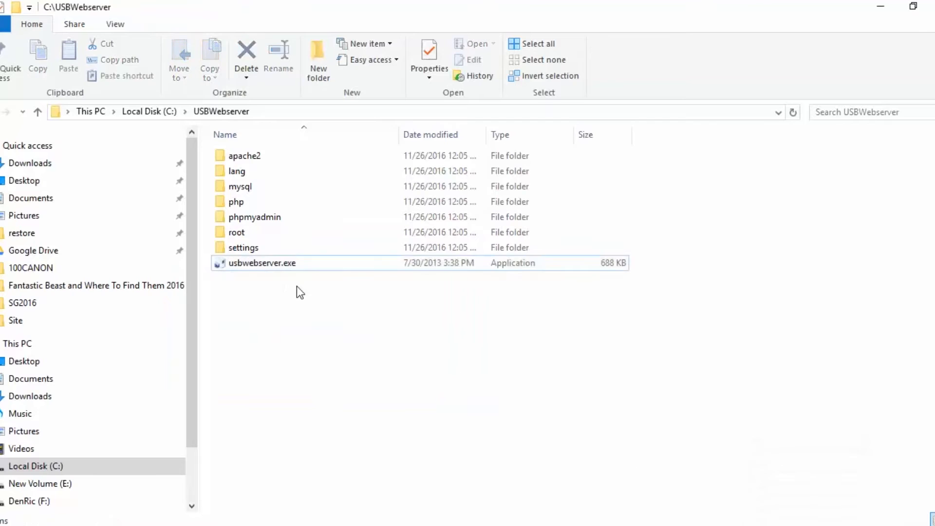
{"action": "left_click", "coordinate": [261, 263]}
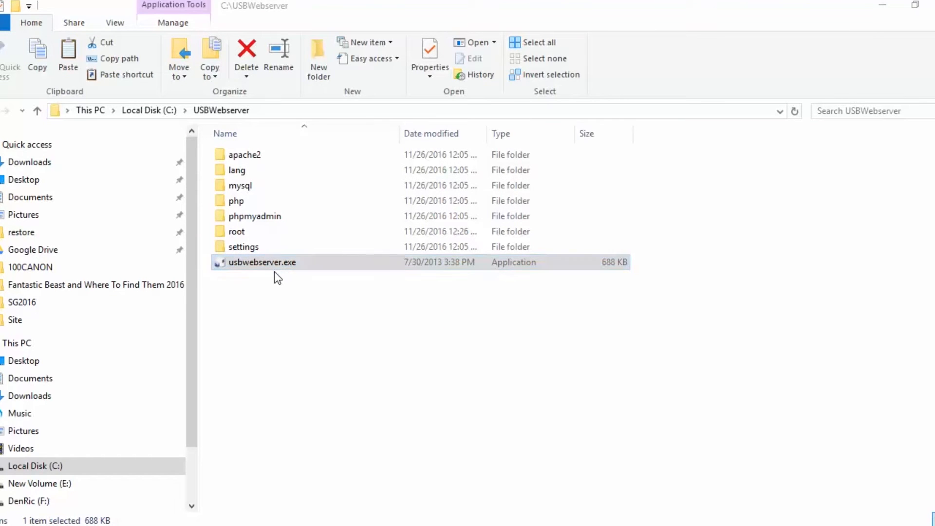
{"action": "double_click", "coordinate": [262, 262]}
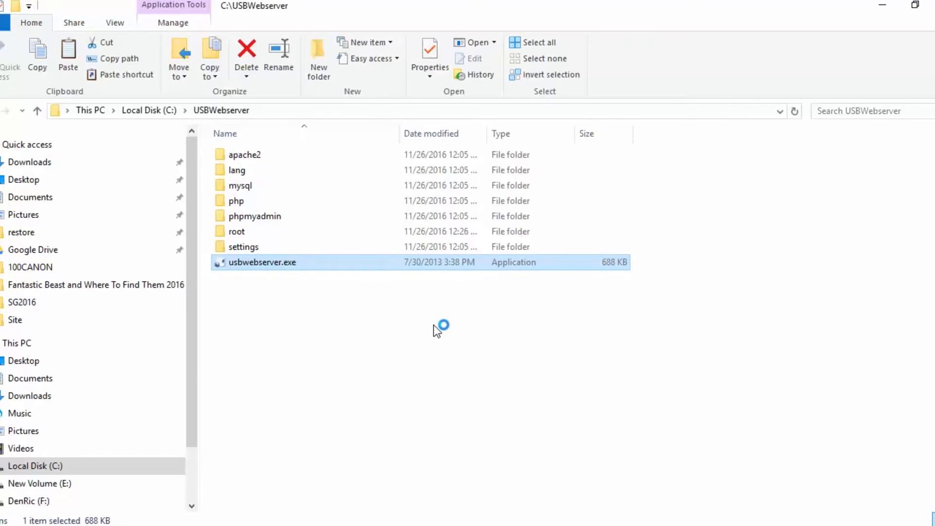
{"action": "double_click", "coordinate": [262, 263]}
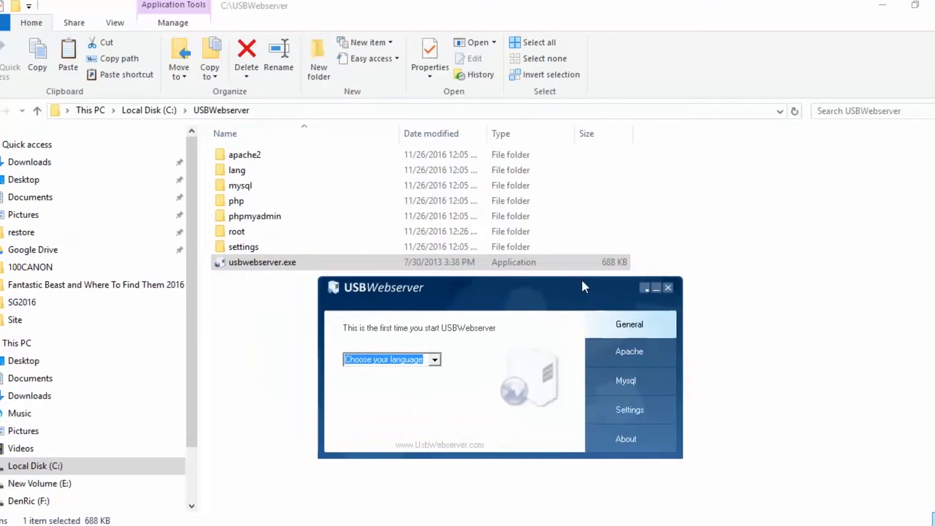
{"action": "mouse_move", "coordinate": [702, 382]}
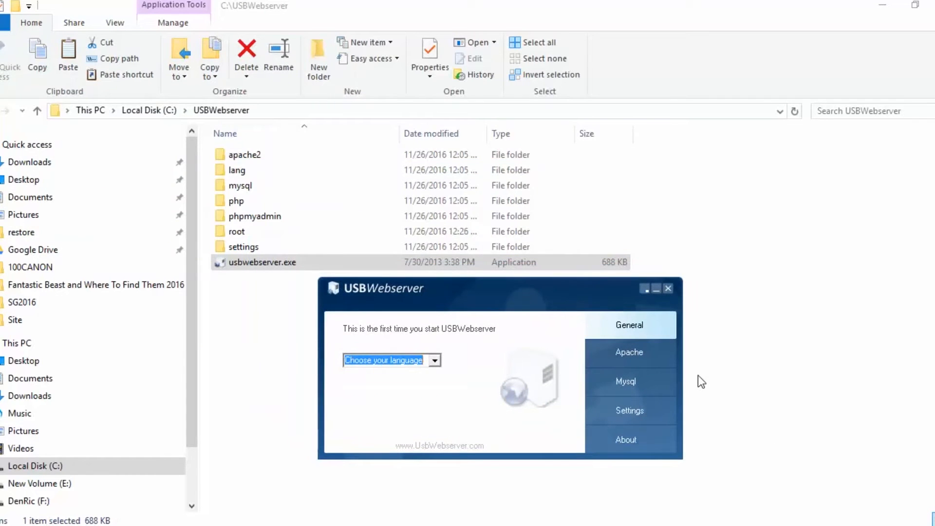
Confirm Apache and MySQL are Online and ports remain 8090 and 3399
{"action": "left_click", "coordinate": [630, 352]}
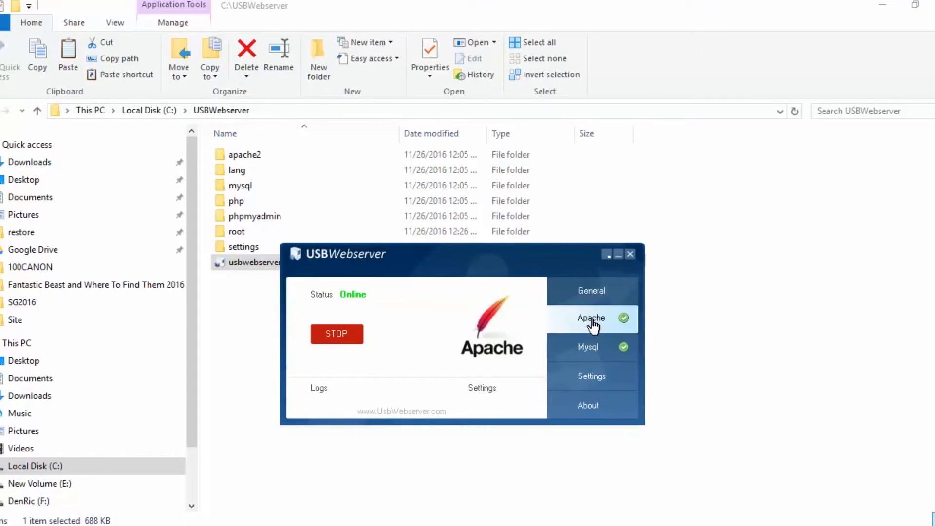
{"action": "mouse_move", "coordinate": [591, 355]}
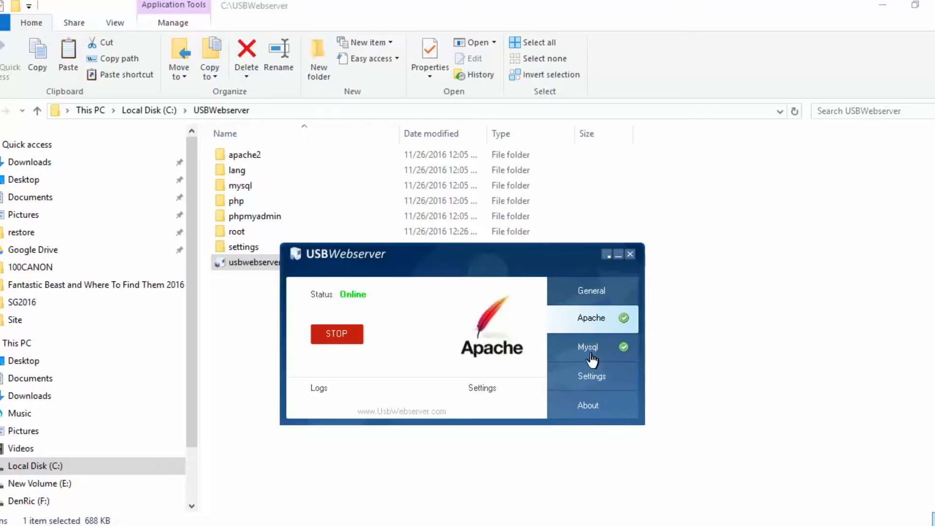
{"action": "left_click", "coordinate": [588, 348]}
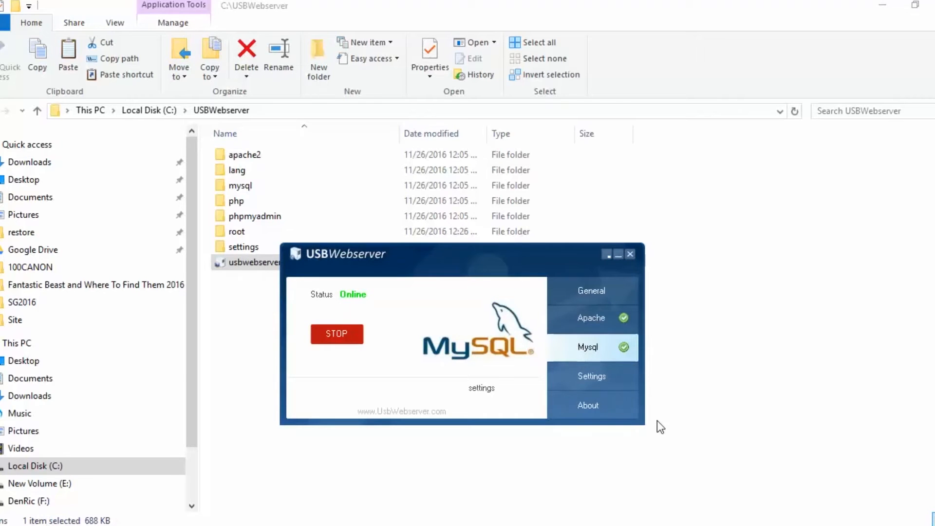
{"action": "left_click", "coordinate": [591, 376]}
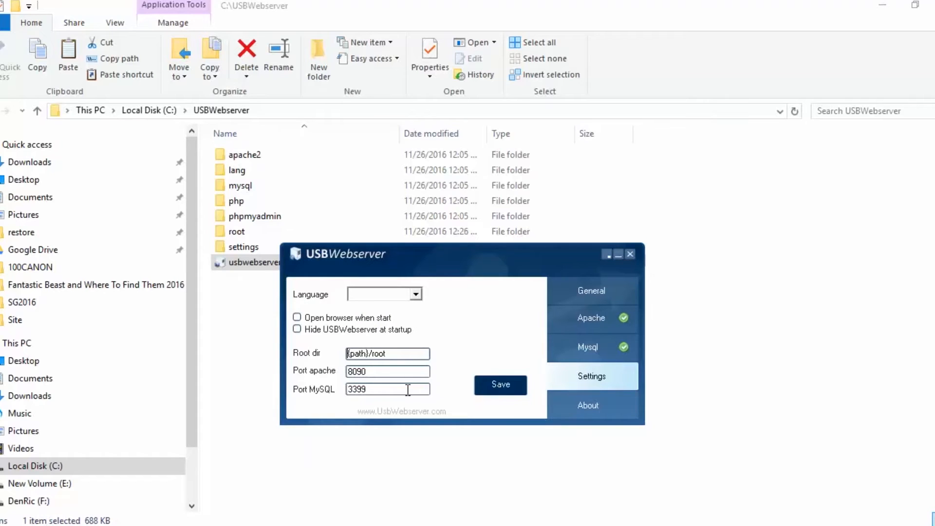
{"action": "mouse_move", "coordinate": [474, 348]}
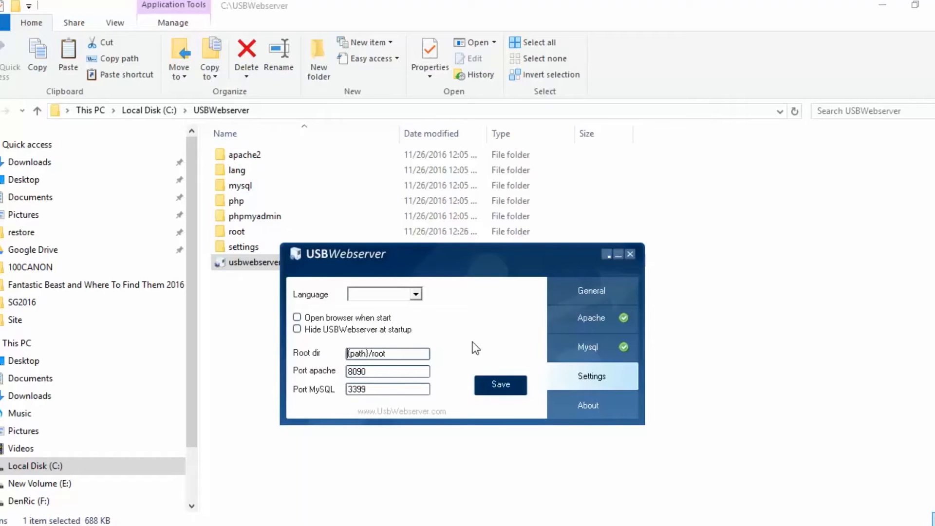
{"action": "mouse_move", "coordinate": [549, 297]}
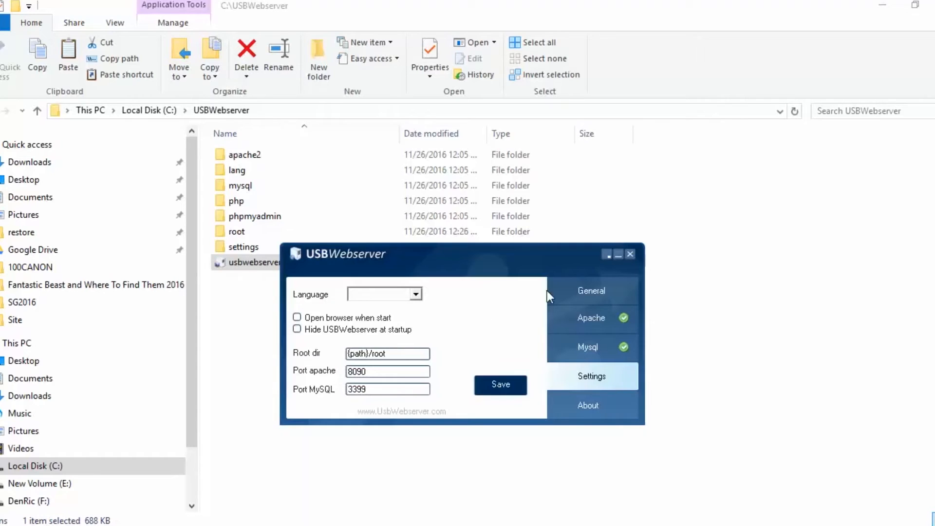
Show the General page with Root dir, Localhost and PHPMyAdmin shortcuts
{"action": "left_click", "coordinate": [591, 290]}
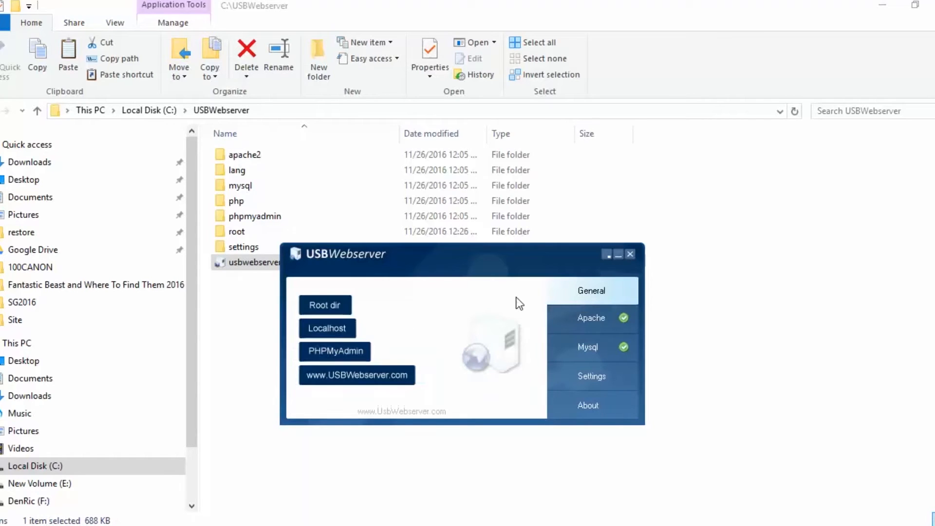
{"action": "mouse_move", "coordinate": [500, 309]}
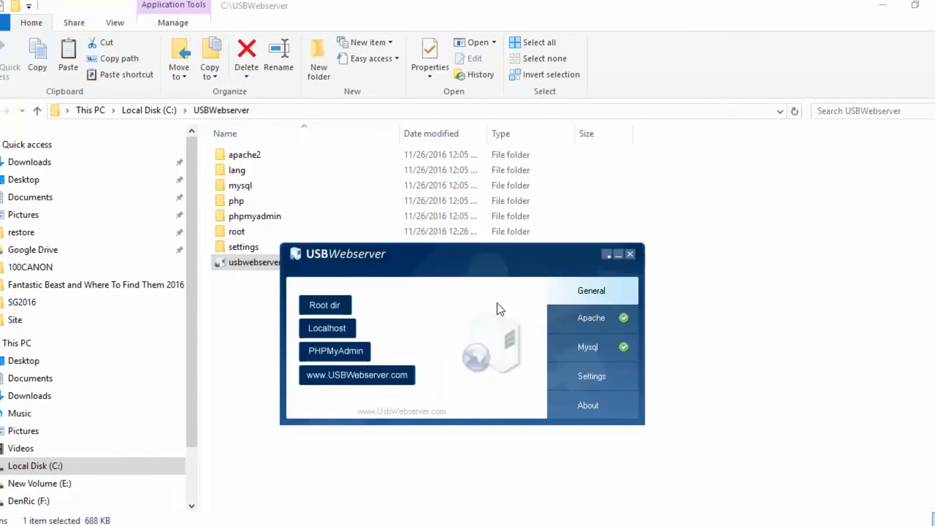
{"action": "mouse_move", "coordinate": [466, 340]}
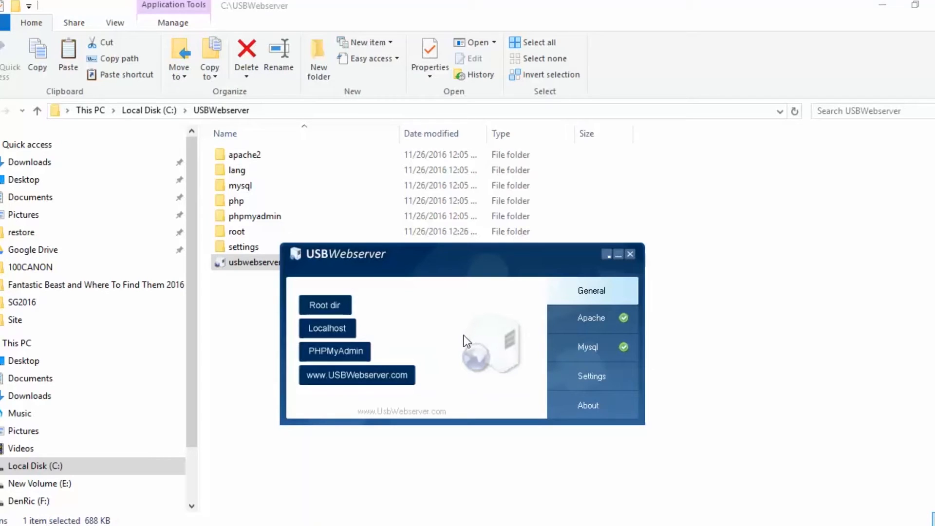
{"action": "mouse_move", "coordinate": [467, 288]}
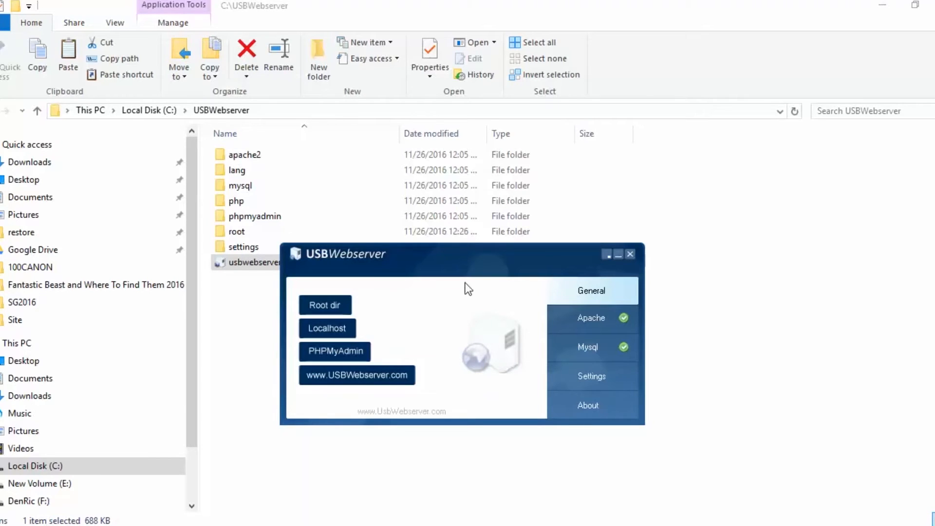
{"action": "mouse_move", "coordinate": [445, 289]}
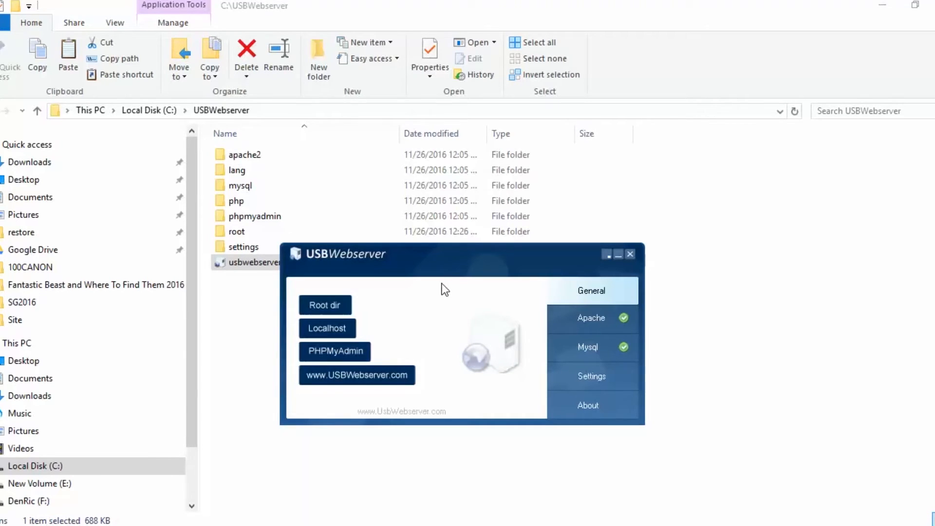
{"action": "mouse_move", "coordinate": [345, 365]}
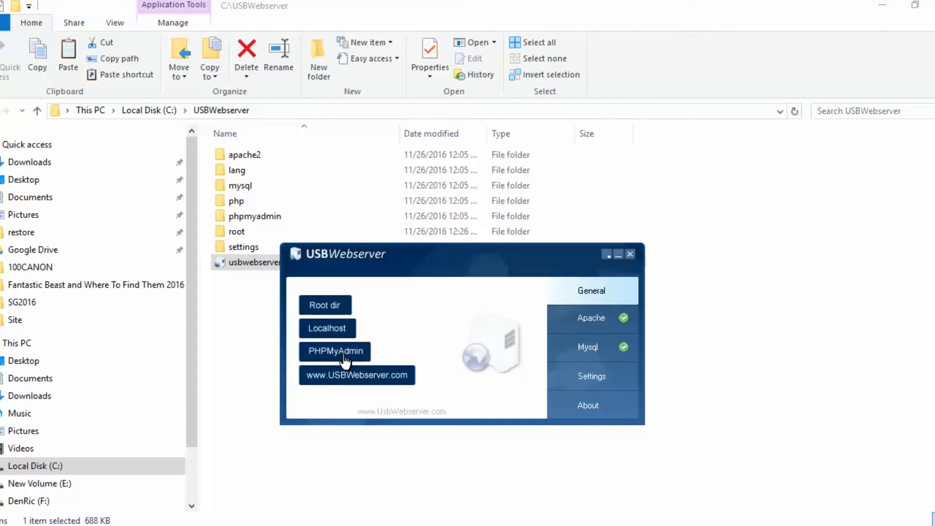
{"action": "left_click", "coordinate": [335, 351]}
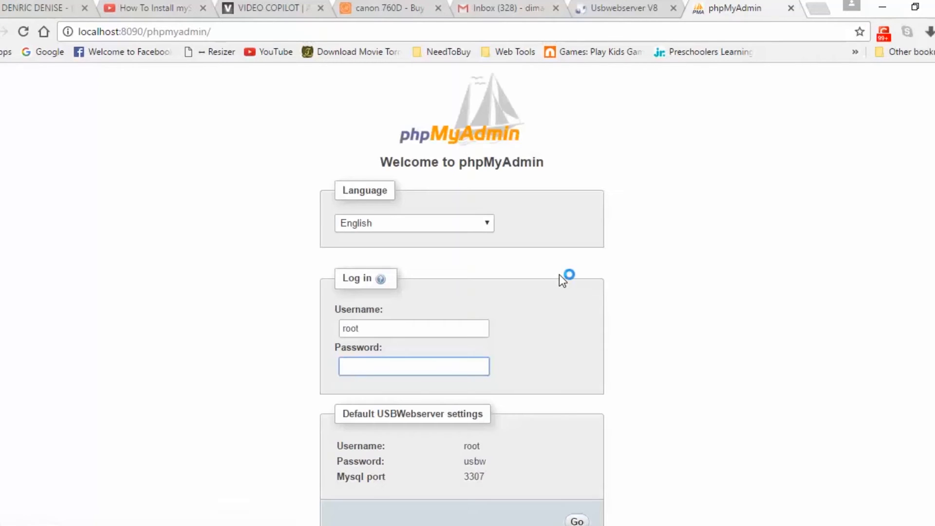
{"action": "mouse_move", "coordinate": [409, 331]}
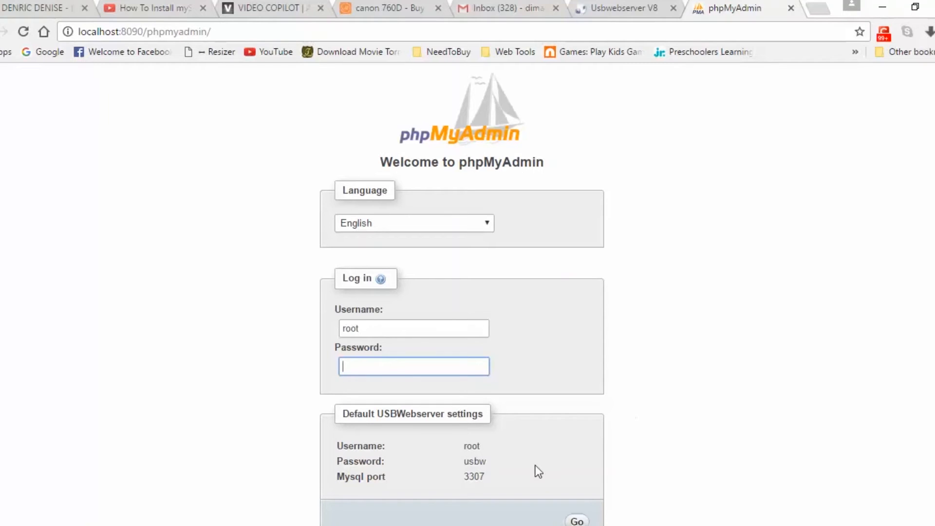
{"action": "mouse_move", "coordinate": [474, 447]}
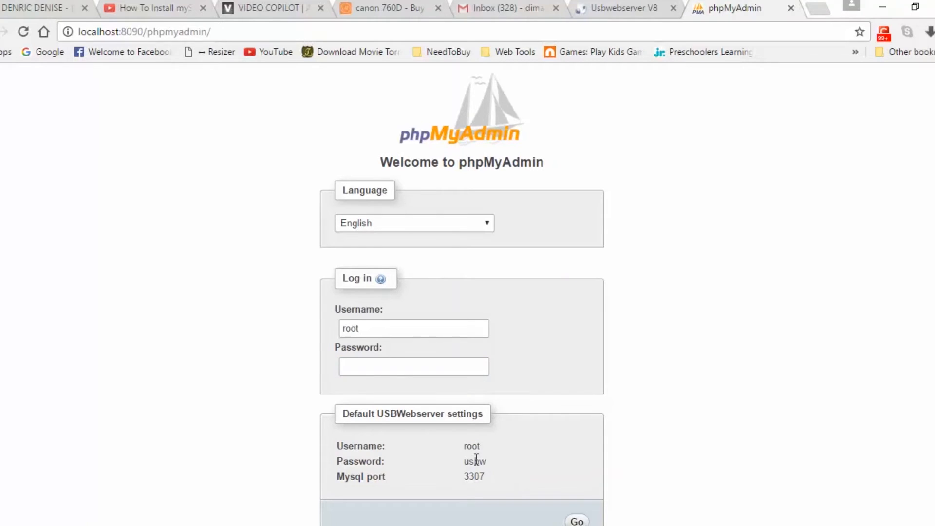
{"action": "mouse_move", "coordinate": [523, 488]}
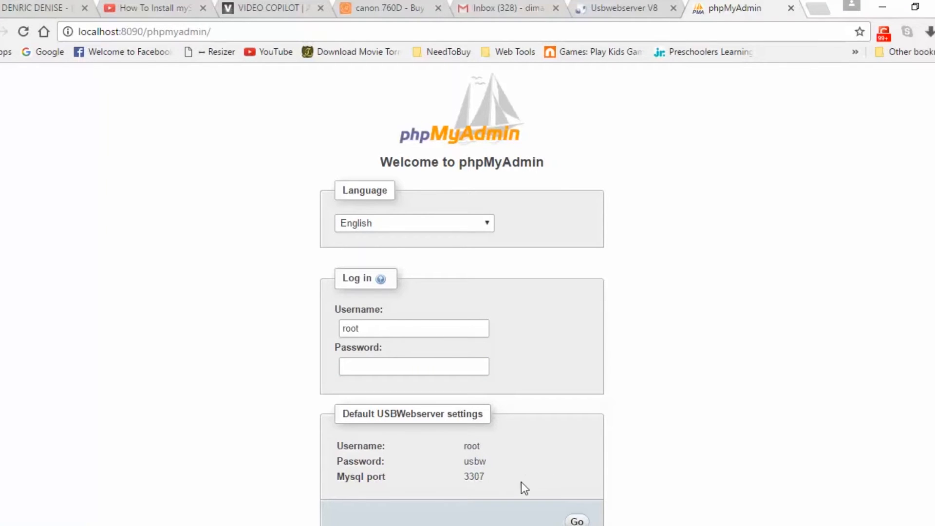
{"action": "mouse_move", "coordinate": [466, 483]}
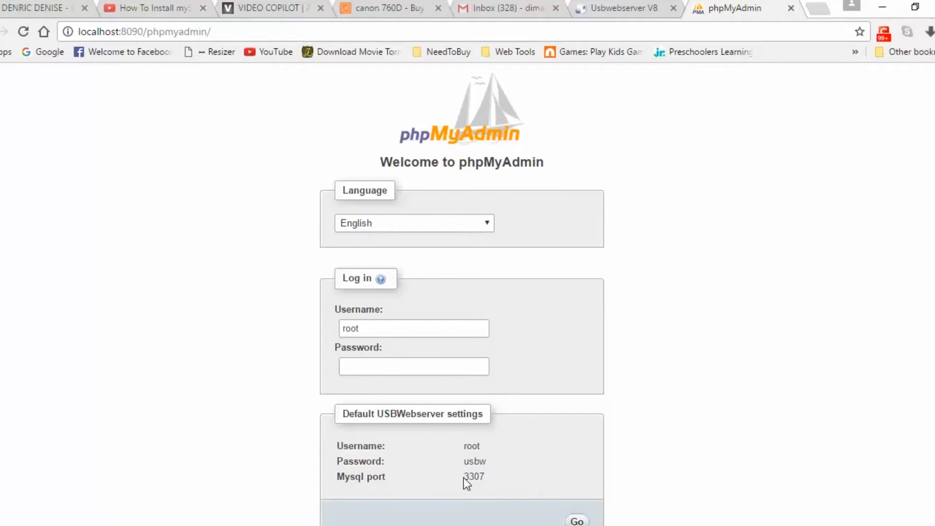
{"action": "double_click", "coordinate": [473, 476]}
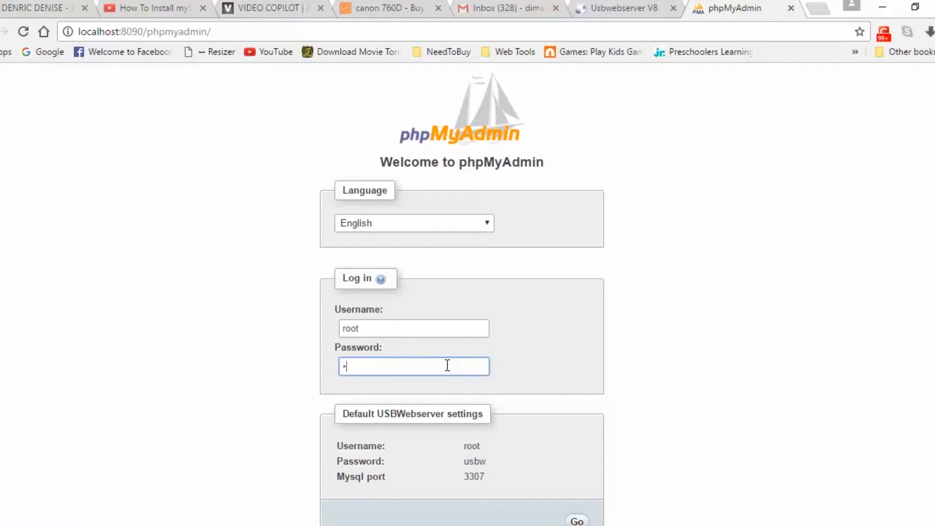
{"action": "type", "text": "usb"}
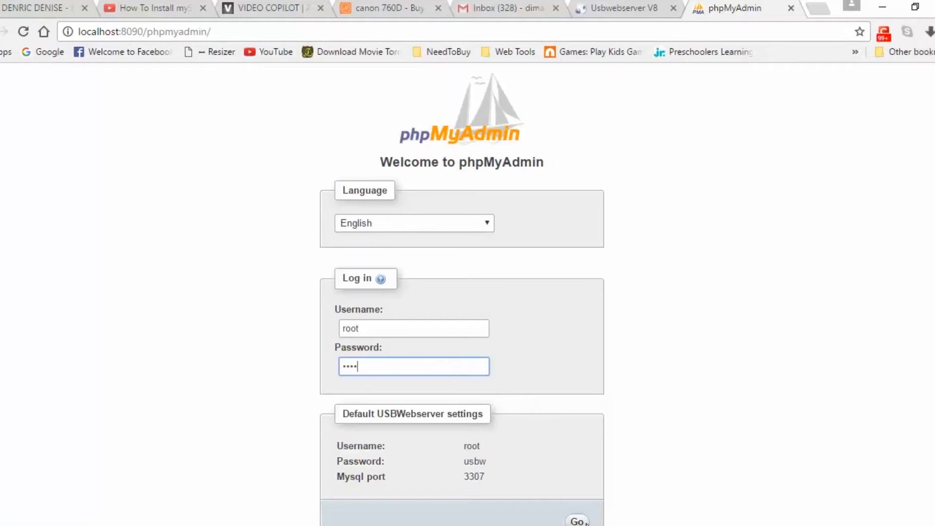
{"action": "left_click", "coordinate": [576, 521]}
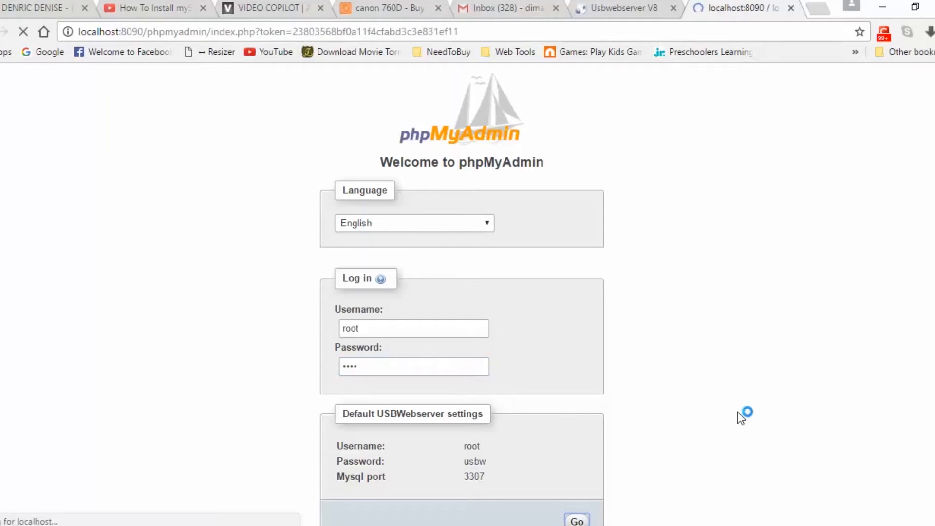
Finish the login to reach the phpMyAdmin home page showing root@localhost and the test database
{"action": "left_click", "coordinate": [575, 520]}
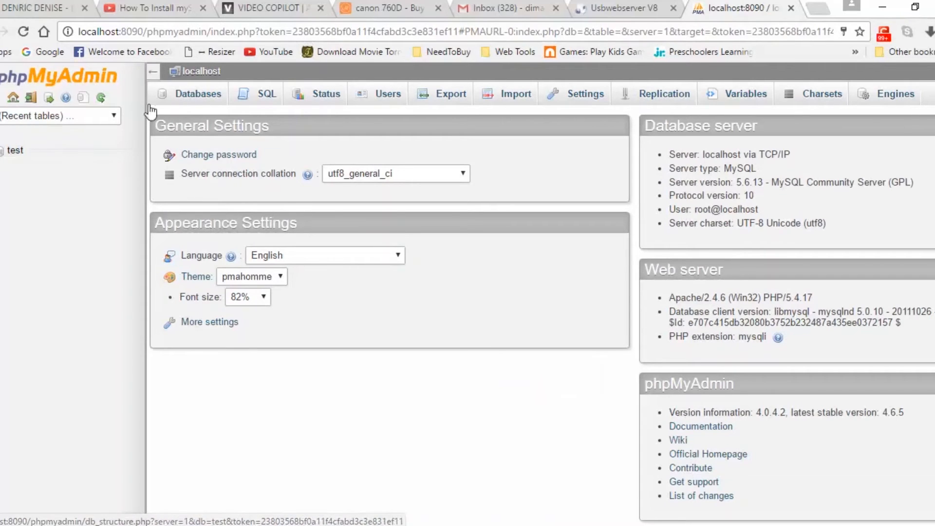
Create a database named 'Sampe' from the Databases tab
{"action": "left_click", "coordinate": [197, 93]}
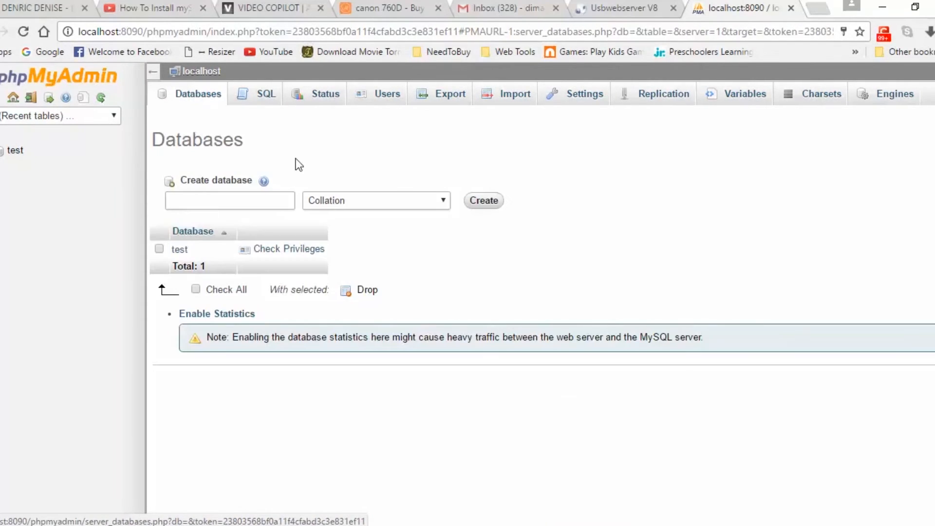
{"action": "type", "text": "S"}
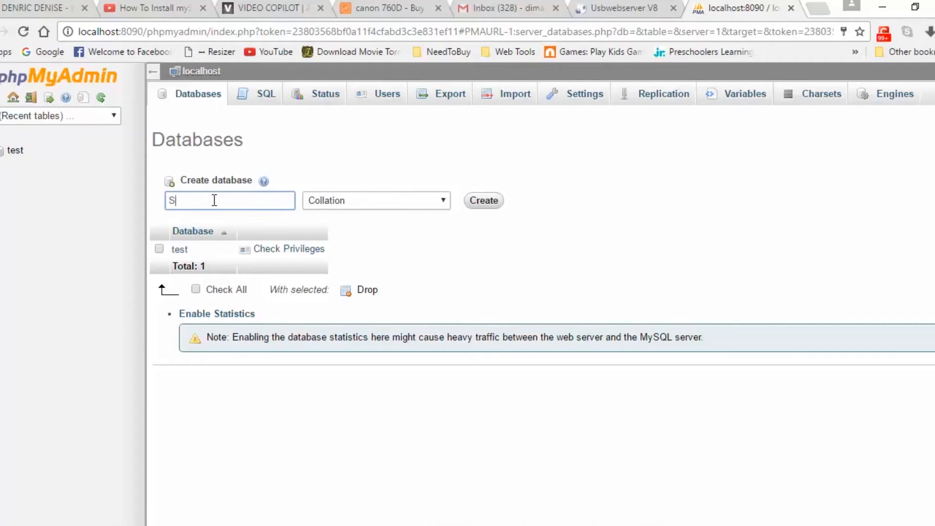
{"action": "type", "text": "ampe"}
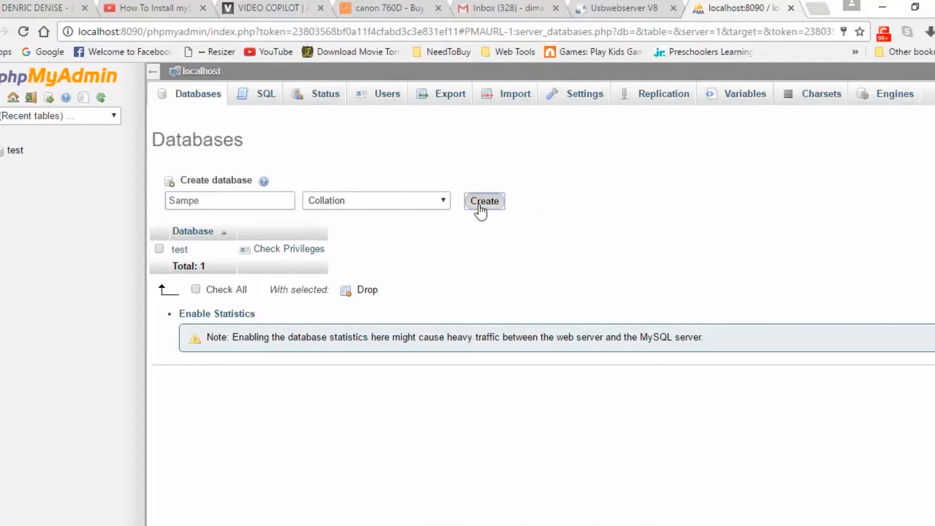
{"action": "left_click", "coordinate": [484, 201]}
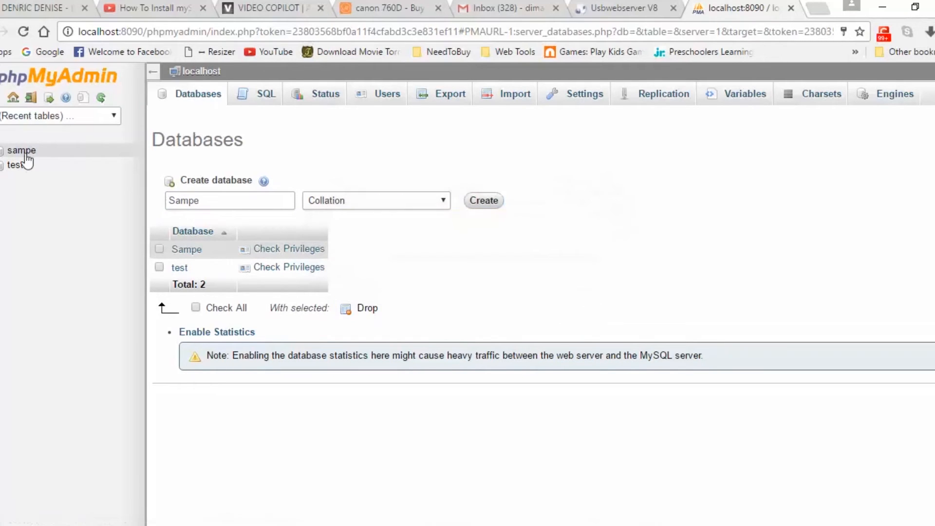
{"action": "mouse_move", "coordinate": [21, 150]}
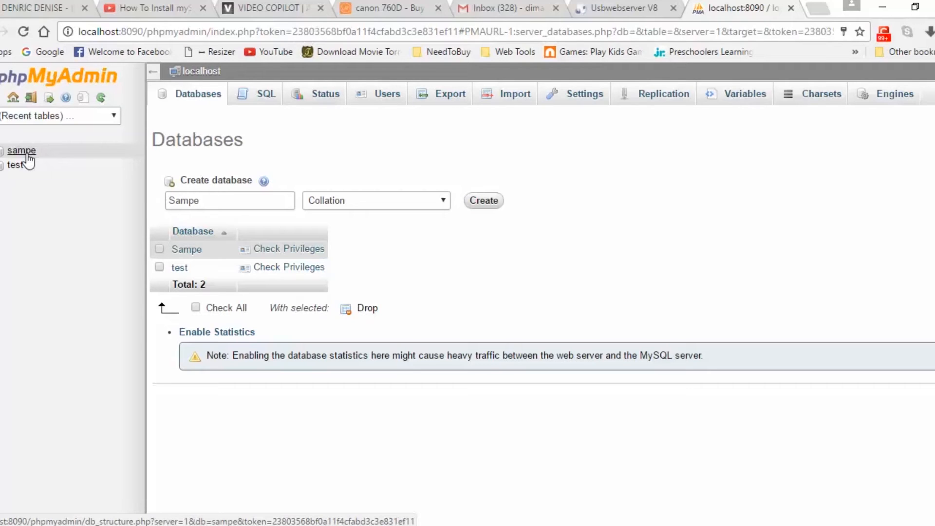
{"action": "mouse_move", "coordinate": [716, 216]}
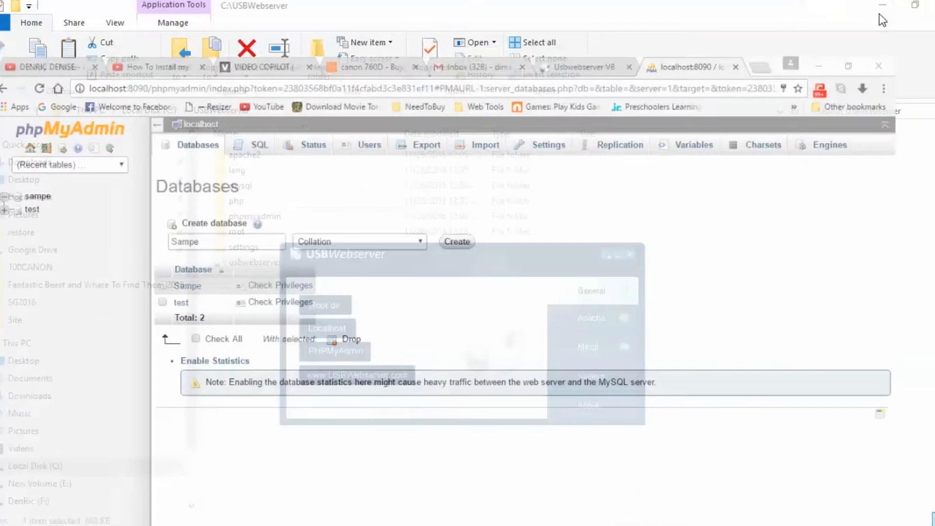
Show the USBWebserver Settings page with the root directory and ports 8090 and 3399
{"action": "left_click", "coordinate": [591, 375]}
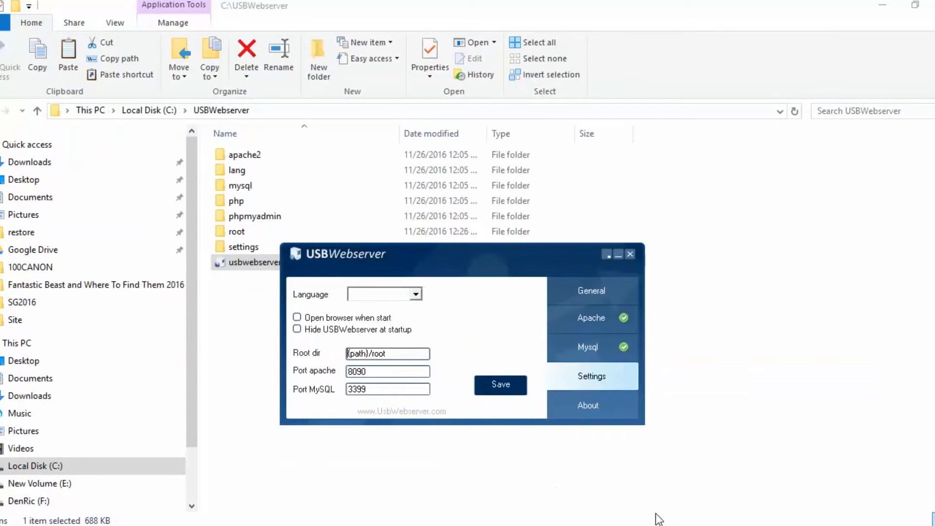
{"action": "mouse_move", "coordinate": [288, 516]}
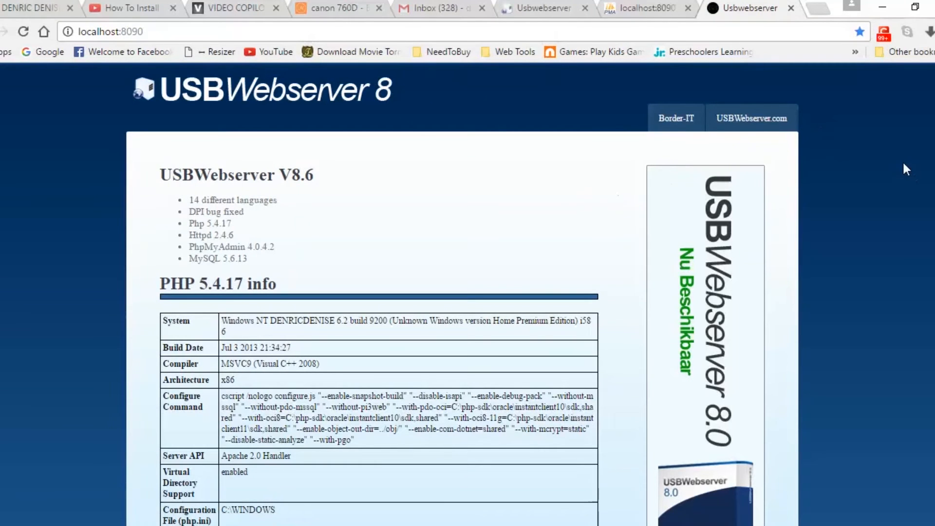
{"action": "mouse_move", "coordinate": [909, 181]}
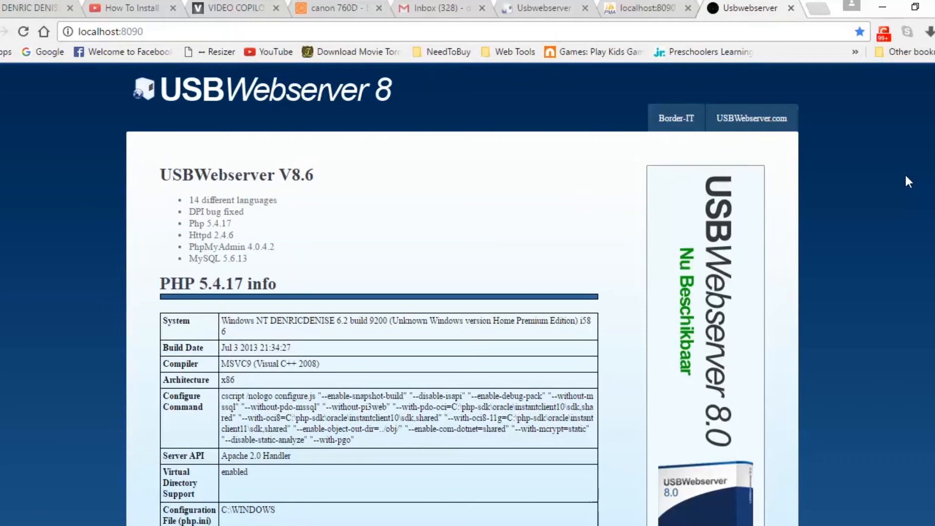
Scroll through the USBWebserver V8.6 localhost:8090 page's PHP 5.4.17 and Apache details
{"action": "scroll", "scroll_direction": "down", "scroll_amount": 3}
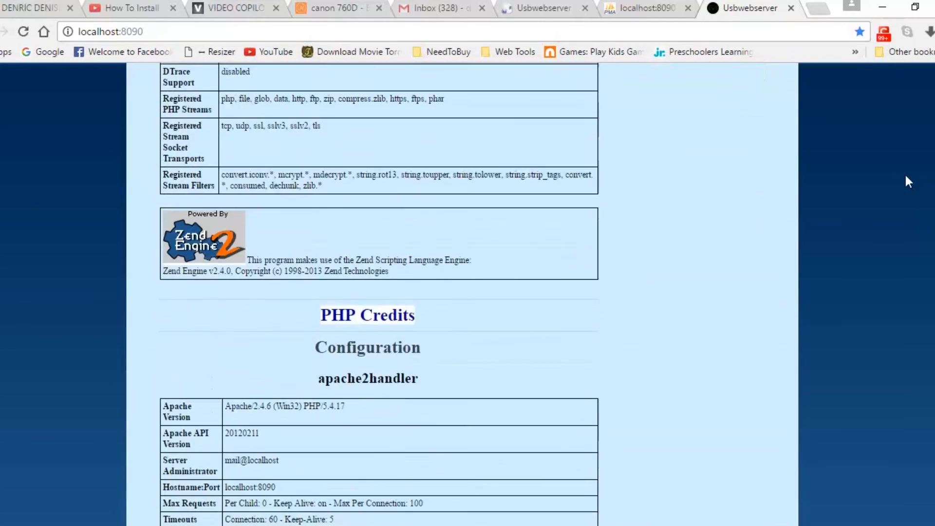
{"action": "scroll", "scroll_direction": "down", "scroll_amount": 3}
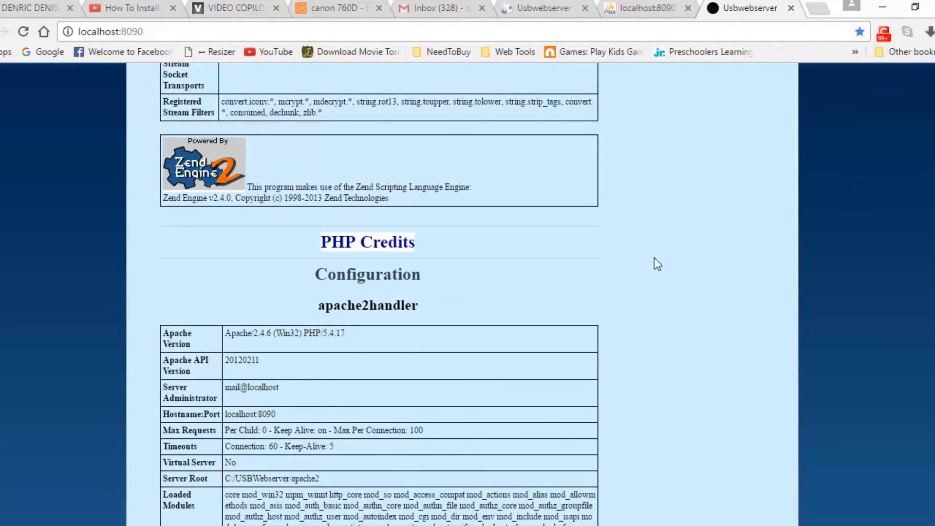
{"action": "mouse_move", "coordinate": [255, 333]}
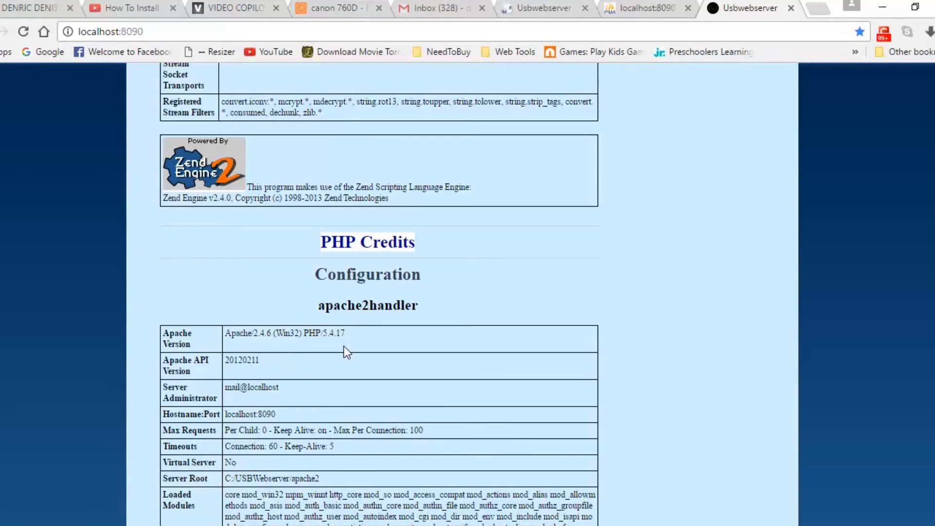
{"action": "scroll", "scroll_direction": "up", "scroll_amount": 3}
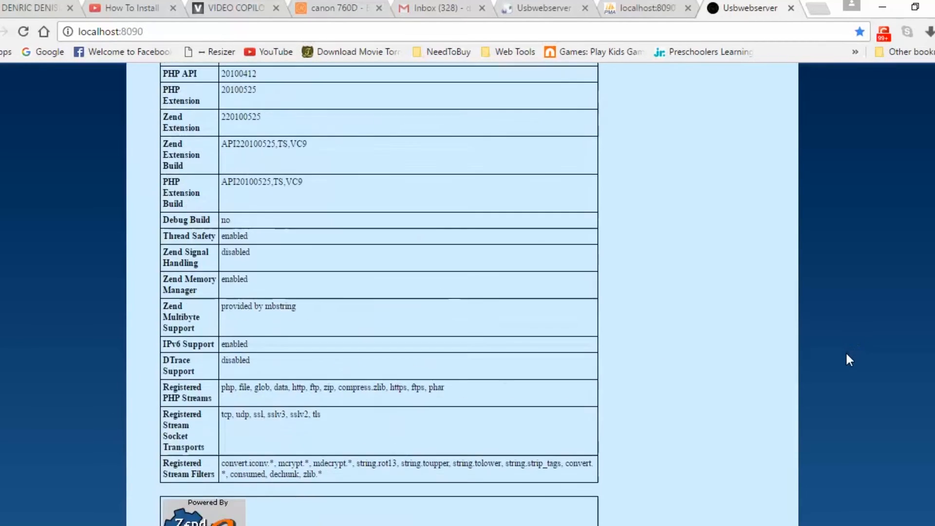
{"action": "scroll", "scroll_direction": "up", "scroll_amount": 3}
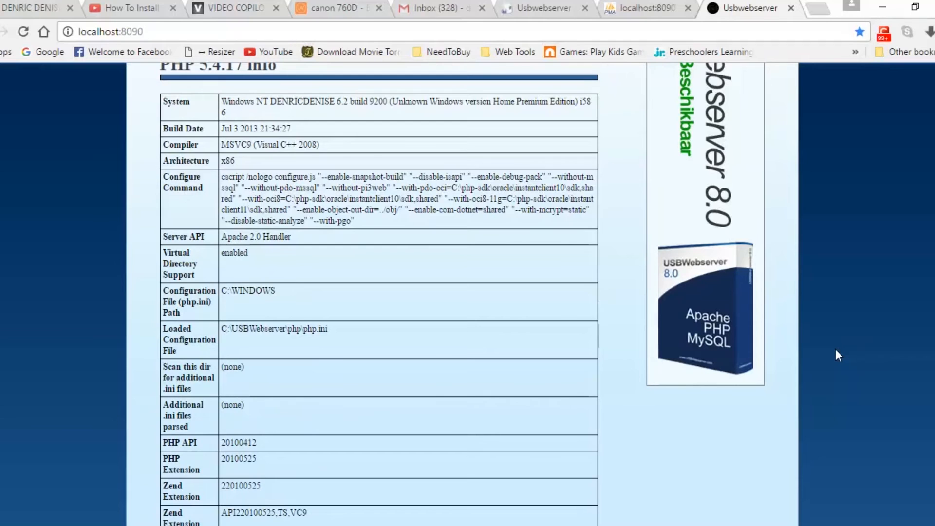
{"action": "scroll", "scroll_direction": "up", "scroll_amount": 3}
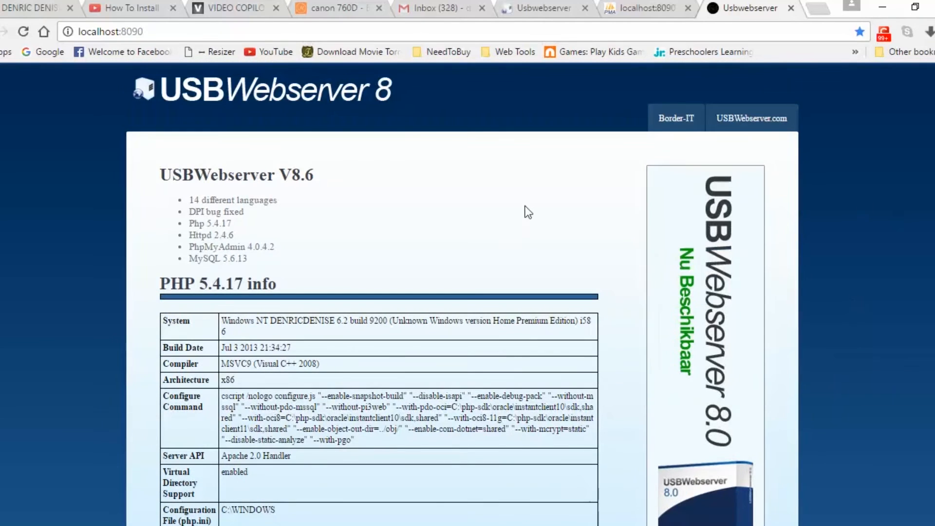
{"action": "mouse_move", "coordinate": [840, 228]}
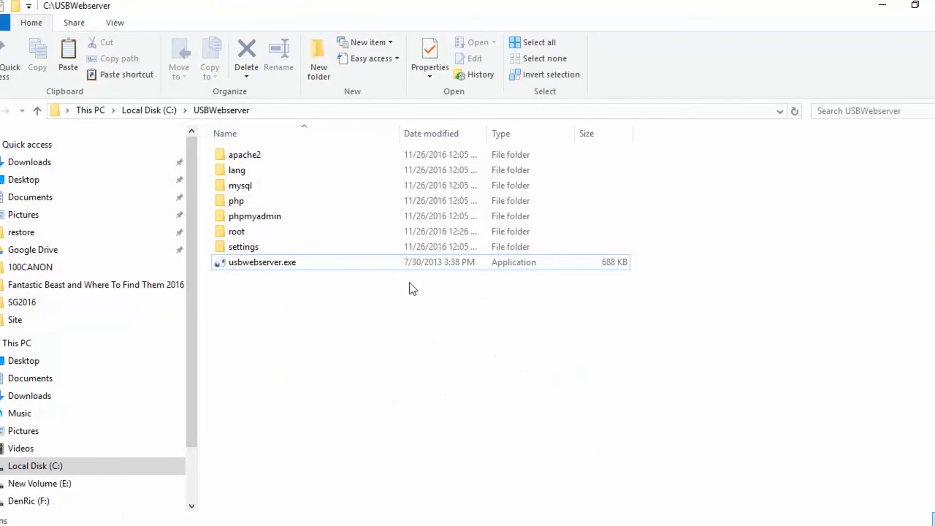
{"action": "mouse_move", "coordinate": [498, 430]}
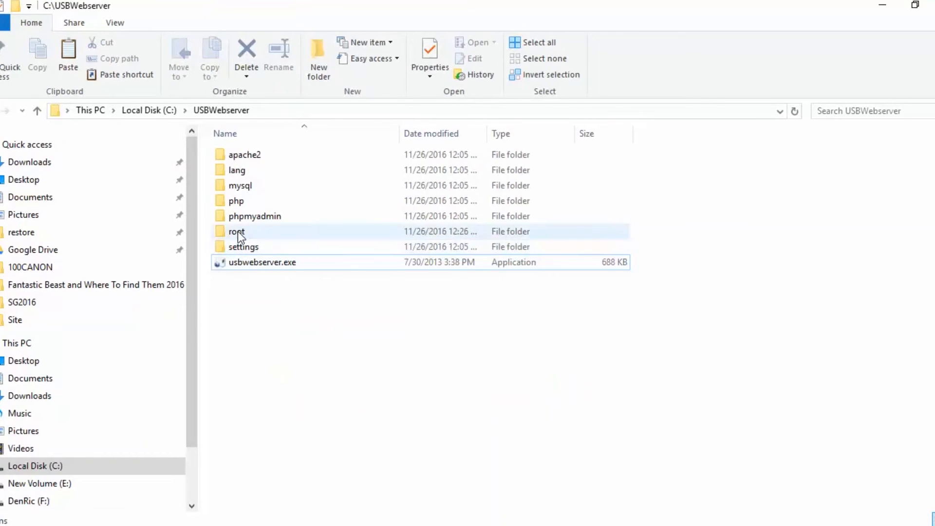
Permanently delete the three default files from the USBWebserver root folder
{"action": "double_click", "coordinate": [236, 232]}
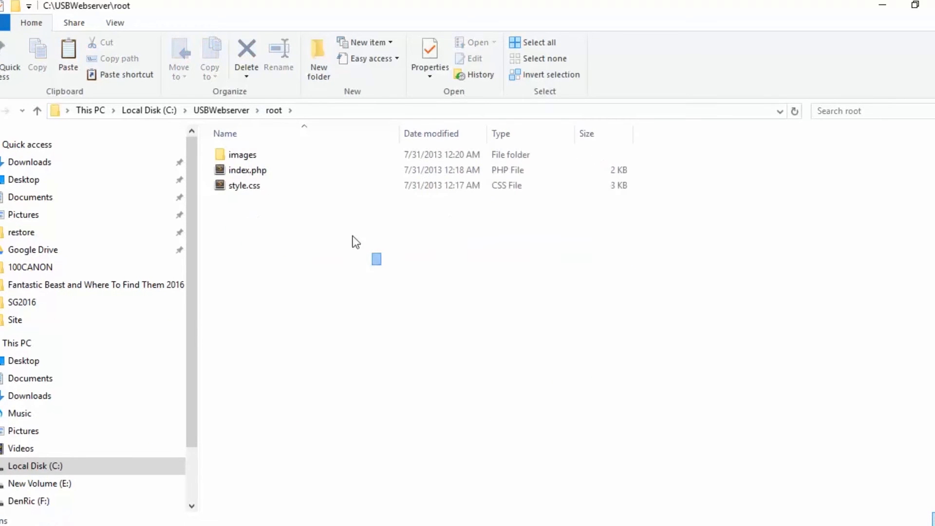
{"action": "left_click", "coordinate": [538, 42]}
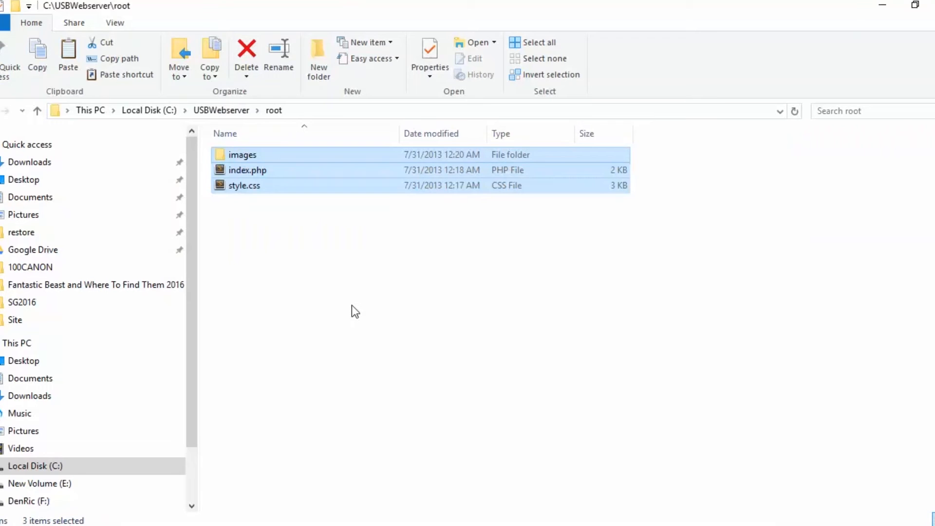
{"action": "mouse_move", "coordinate": [392, 258]}
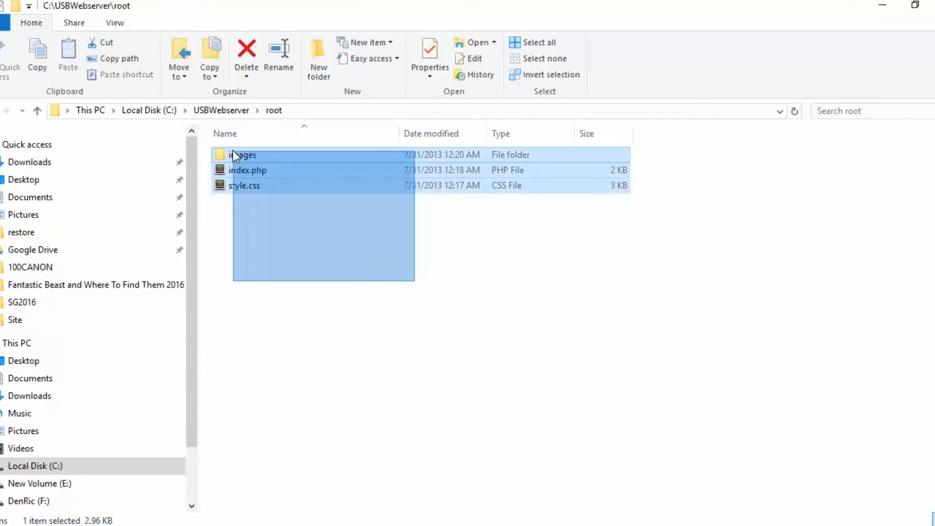
{"action": "left_click", "coordinate": [245, 54]}
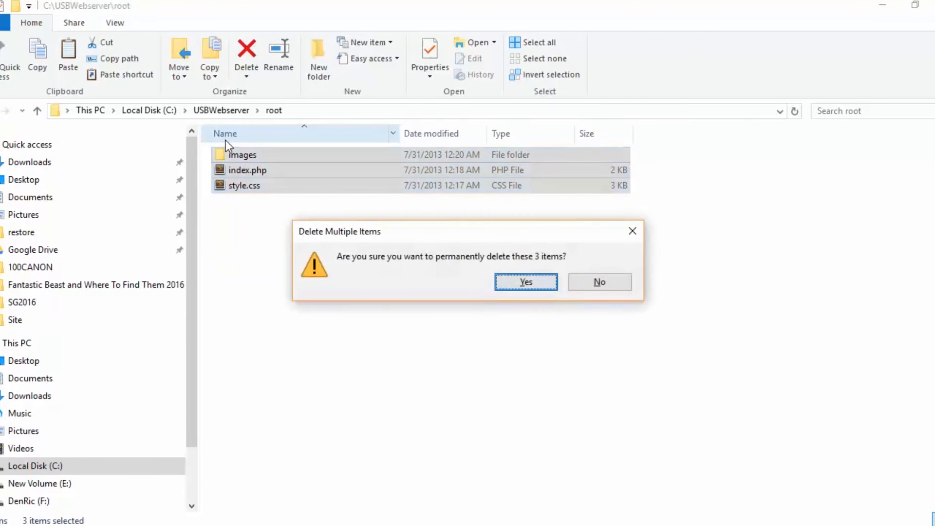
{"action": "left_click", "coordinate": [525, 281]}
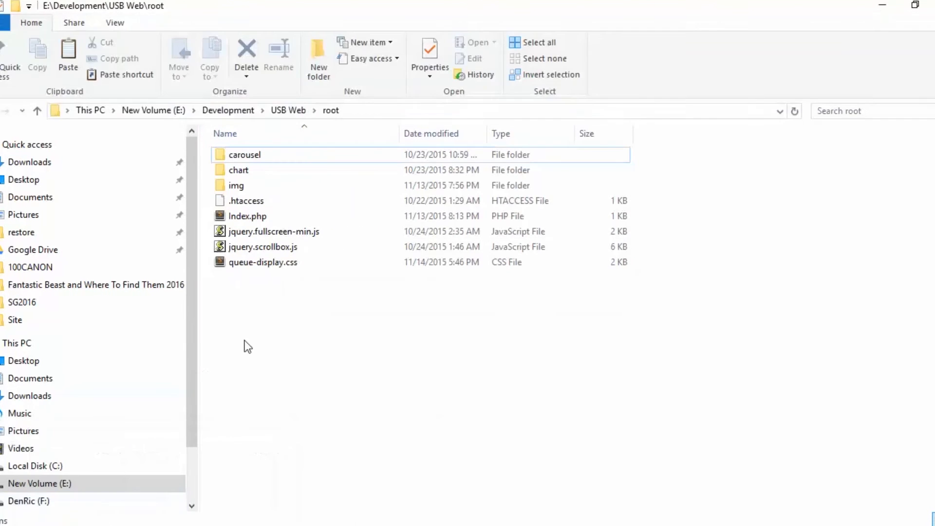
Select all eight items in E:\Development\USB Web\root
{"action": "key", "text": "ctrl+a"}
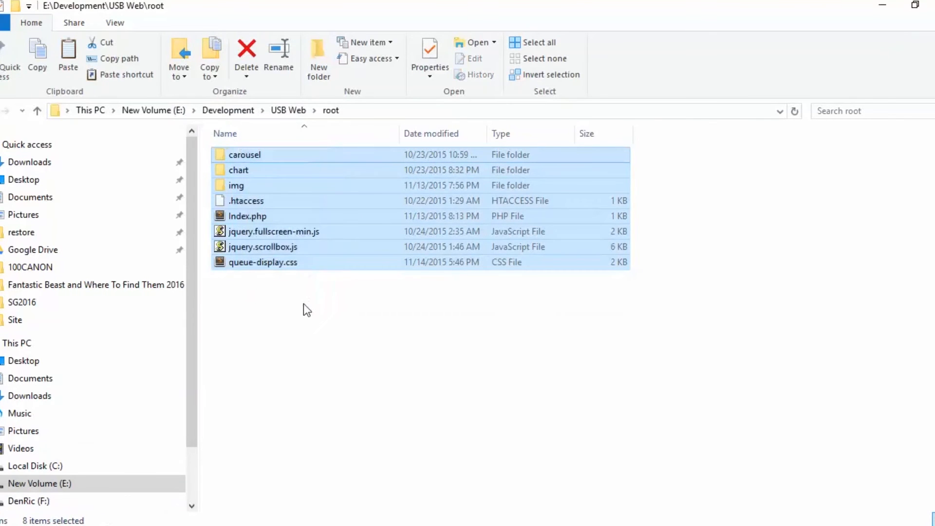
{"action": "mouse_move", "coordinate": [319, 328]}
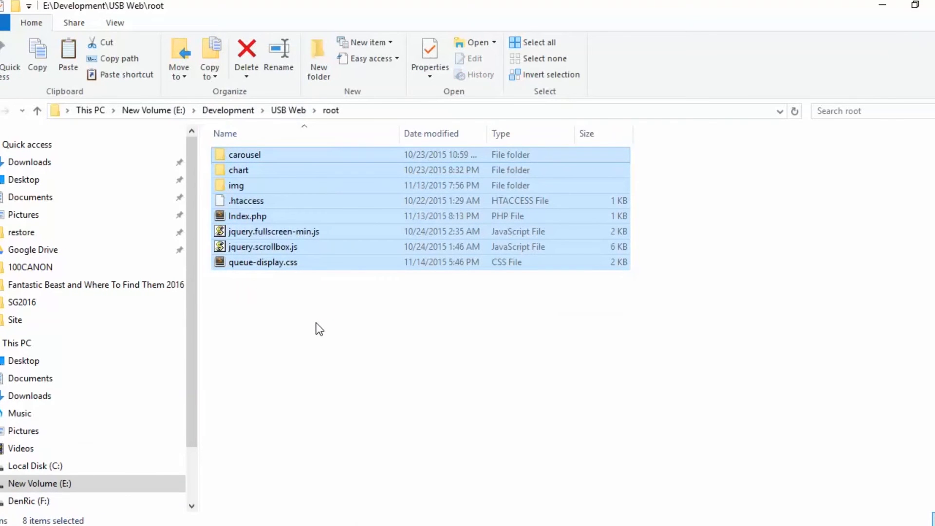
{"action": "mouse_move", "coordinate": [327, 346]}
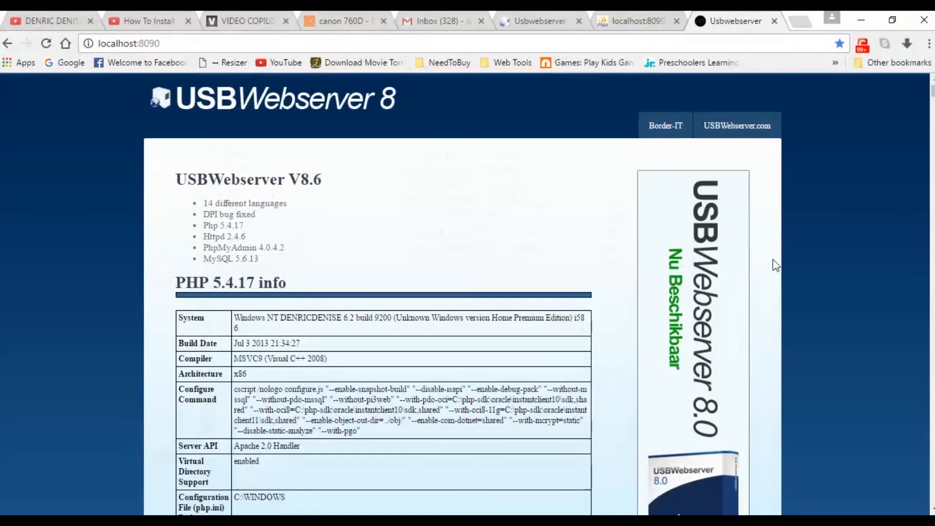
{"action": "mouse_move", "coordinate": [816, 247]}
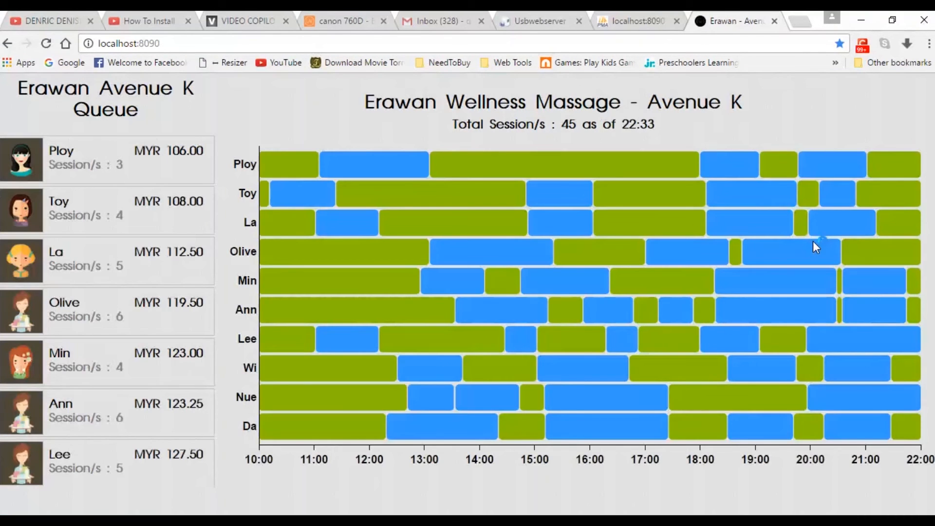
Scroll the Erawan Wellness Massage therapist queue at localhost:8090
{"action": "scroll", "scroll_direction": "down", "scroll_amount": 3}
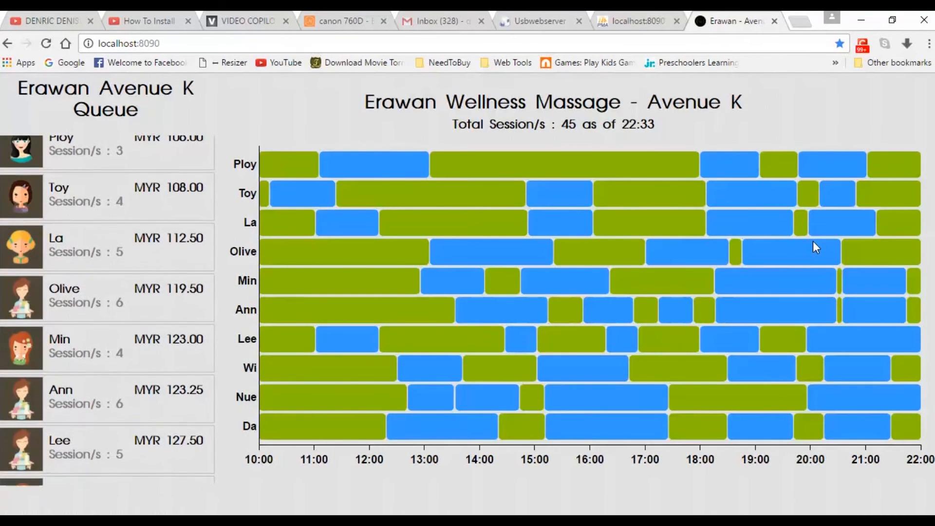
{"action": "scroll", "scroll_direction": "down", "scroll_amount": 3}
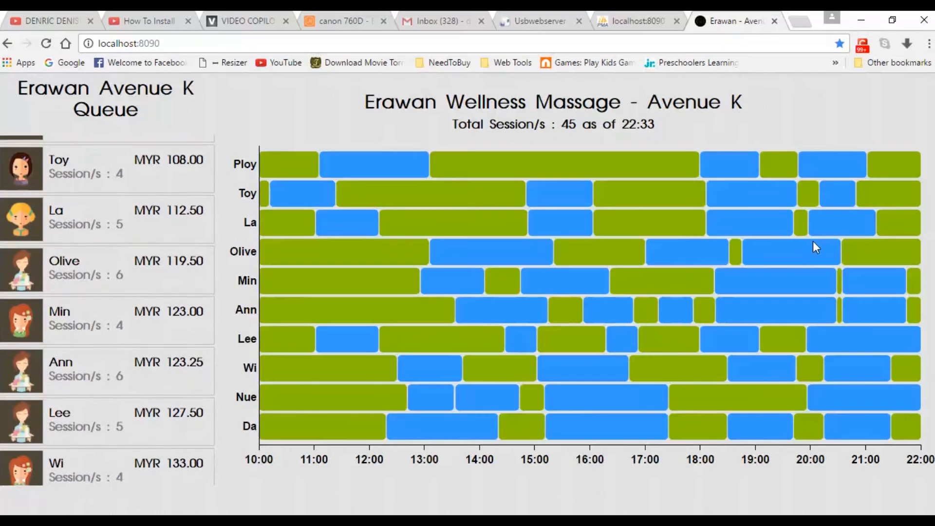
{"action": "scroll", "scroll_direction": "down", "scroll_amount": 3}
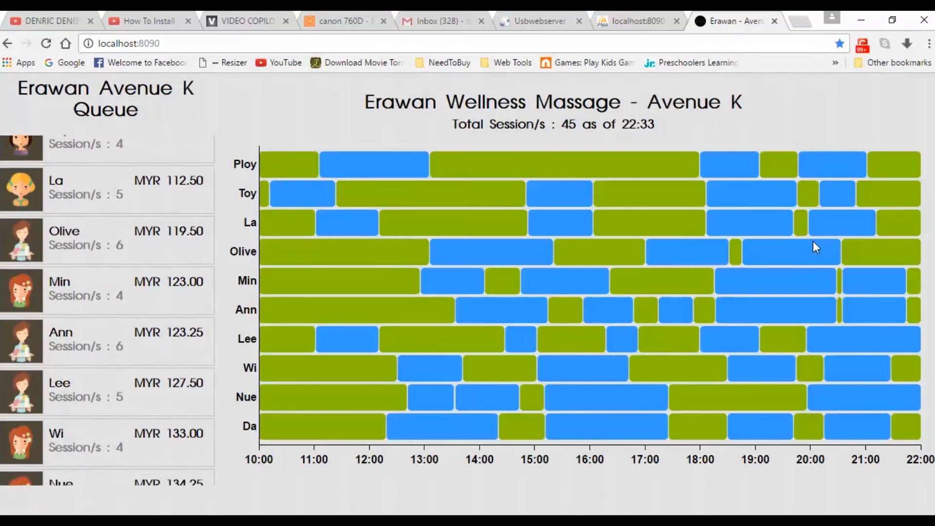
{"action": "scroll", "scroll_direction": "up", "scroll_amount": 3}
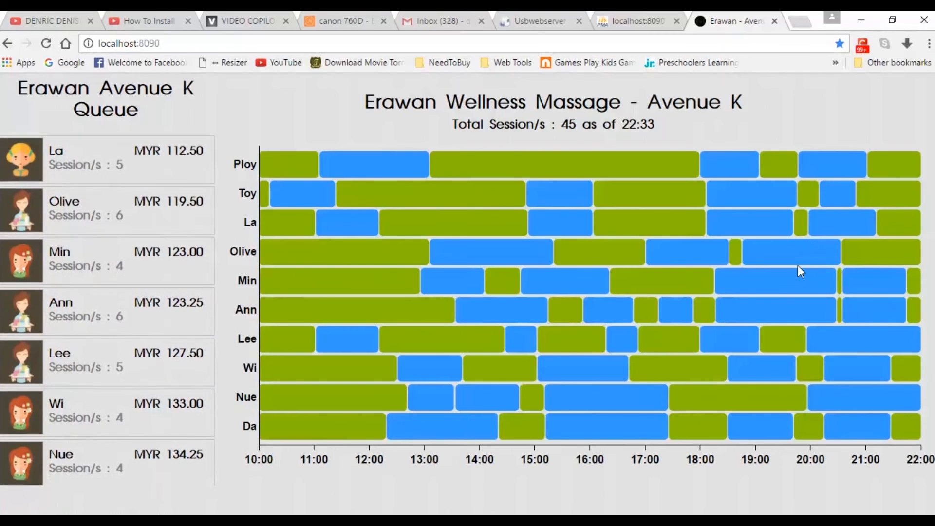
{"action": "scroll", "scroll_direction": "down", "scroll_amount": 3}
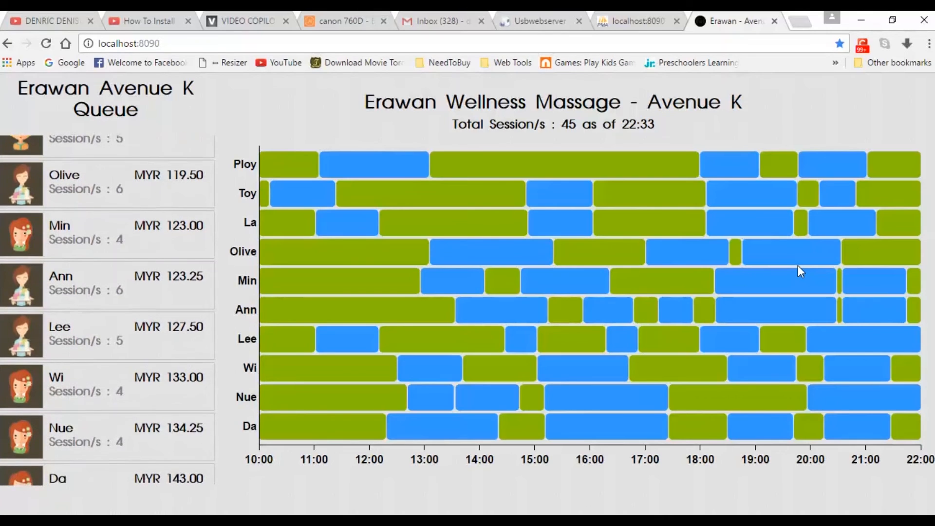
{"action": "scroll", "scroll_direction": "down", "scroll_amount": 3}
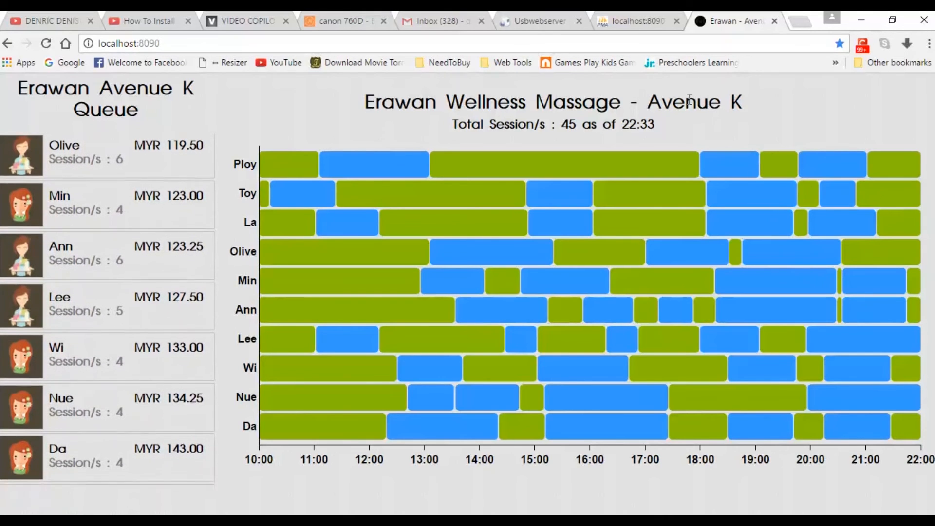
{"action": "scroll", "scroll_direction": "down", "scroll_amount": 3}
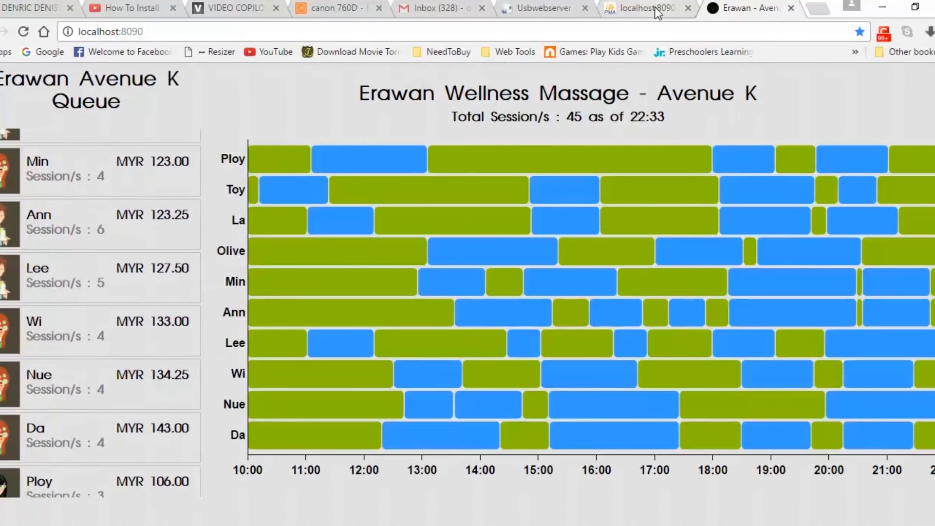
{"action": "left_click", "coordinate": [641, 8]}
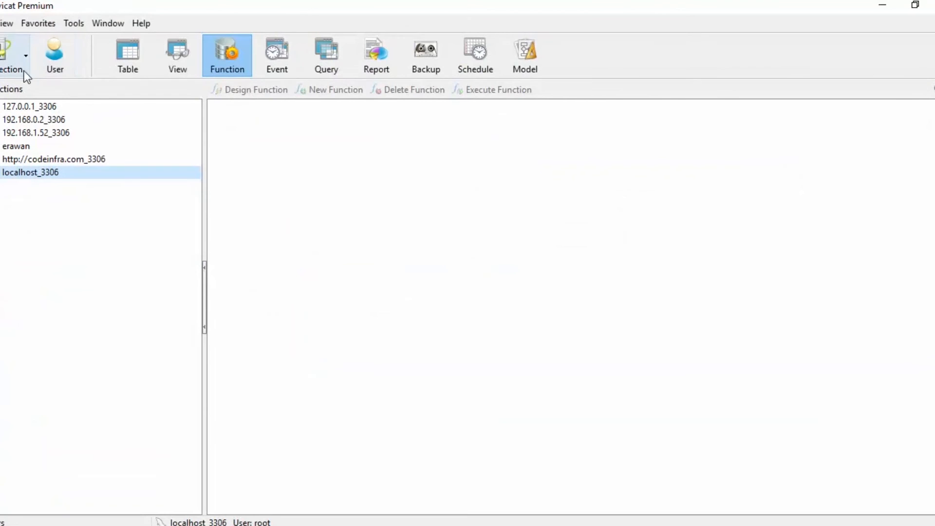
Add the localhost_3399 MySQL connection on port 3399 and open the sampe database
{"action": "left_click", "coordinate": [12, 54]}
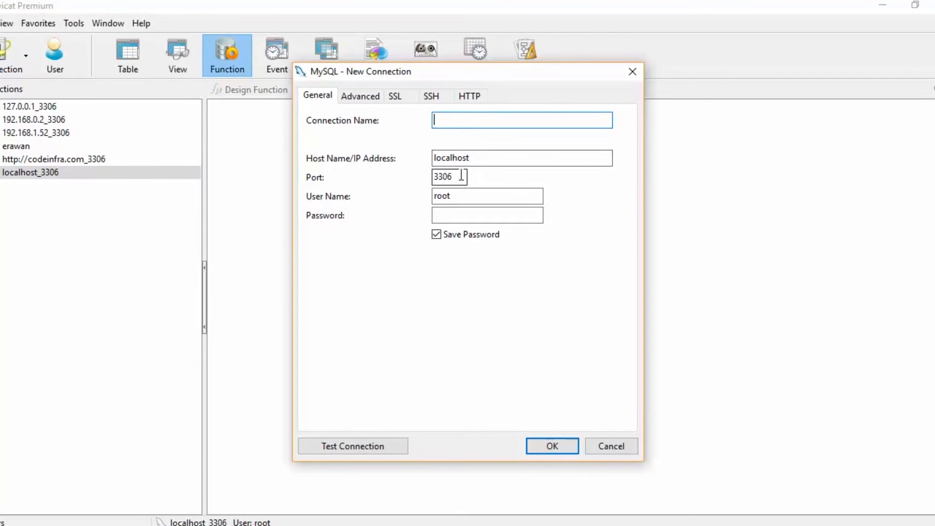
{"action": "left_click", "coordinate": [521, 157]}
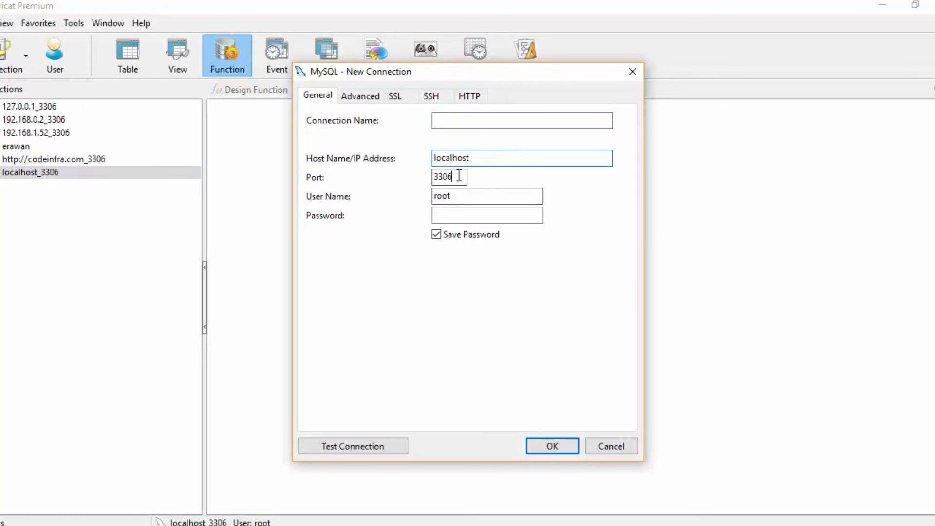
{"action": "key", "text": "Backspace"}
{"action": "type", "text": "99"}
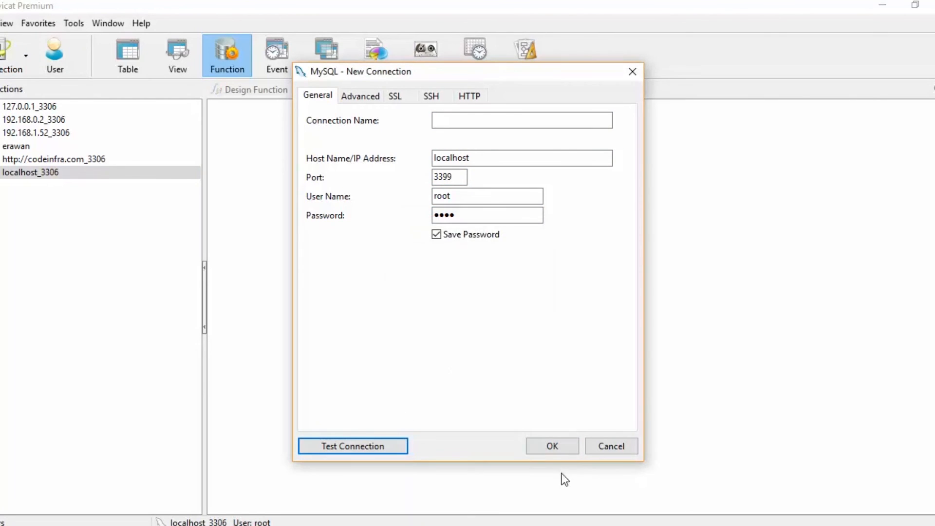
{"action": "left_click", "coordinate": [551, 446]}
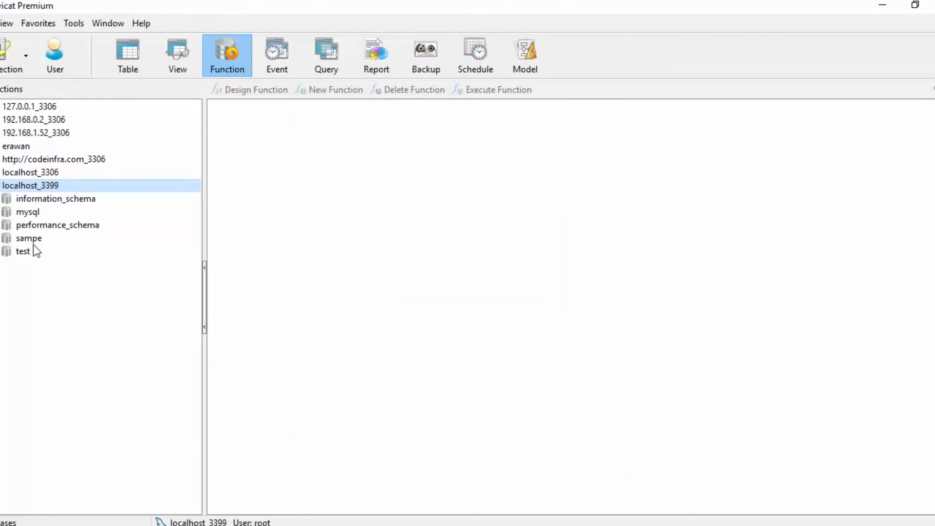
{"action": "mouse_move", "coordinate": [28, 249]}
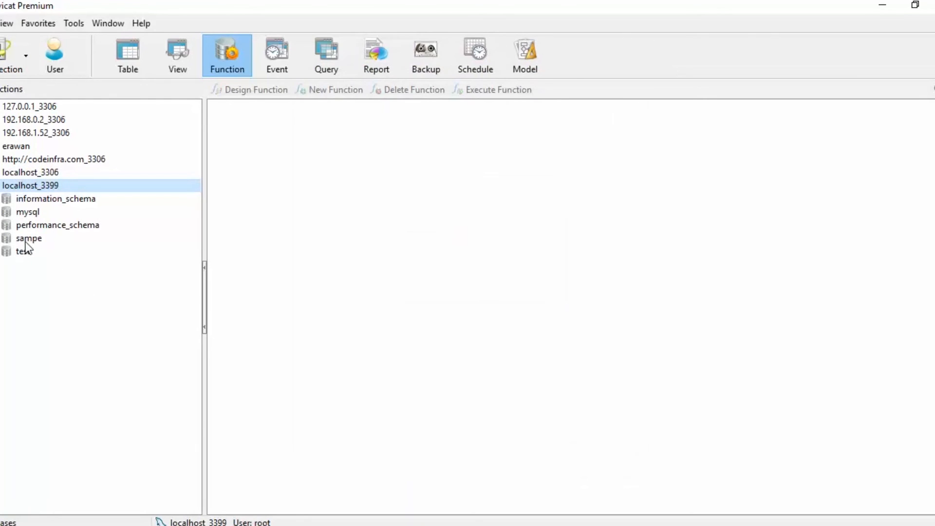
{"action": "left_click", "coordinate": [28, 238]}
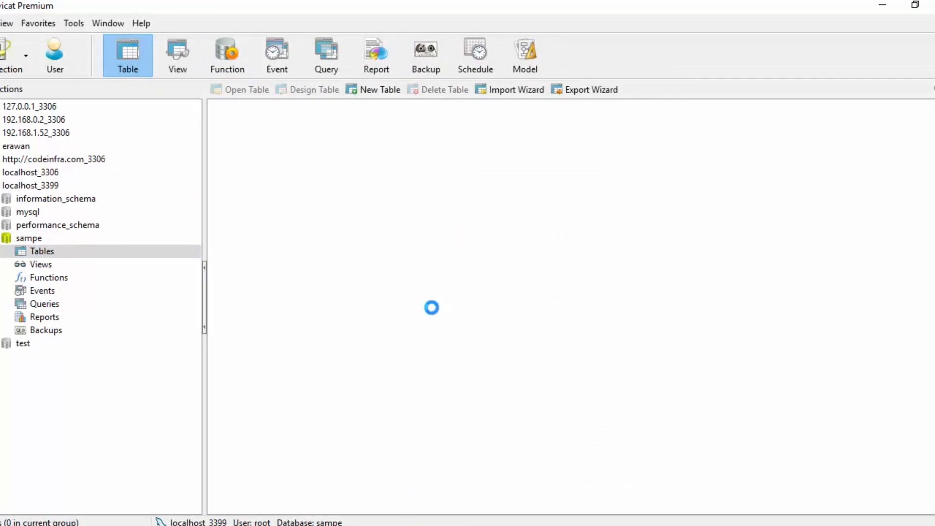
Design a new sampe table with ID bigint and Sample varchar(20) fields
{"action": "left_click", "coordinate": [379, 90]}
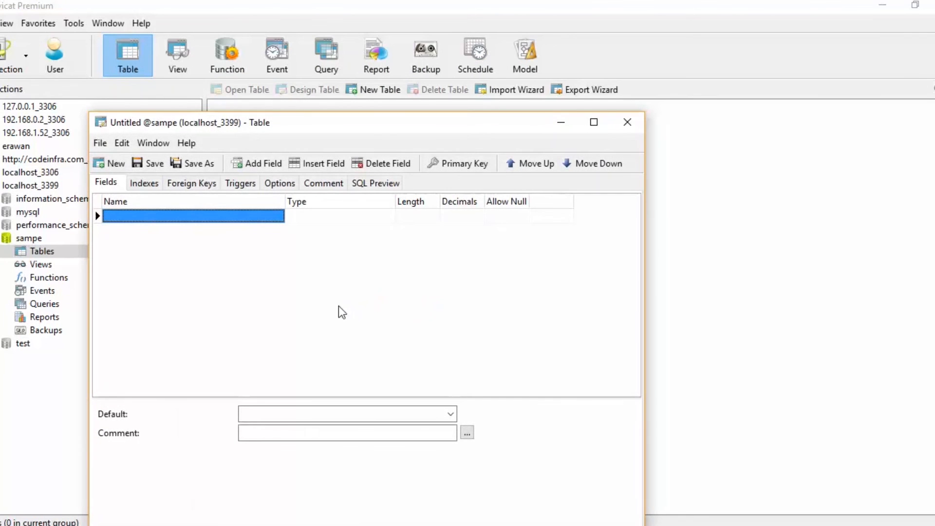
{"action": "type", "text": "ID"}
{"action": "type", "text": "Sample"}
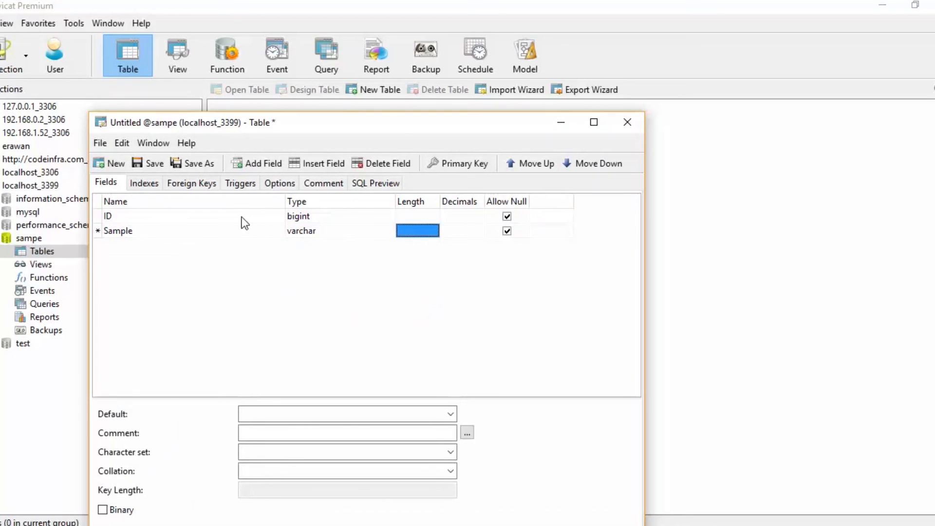
{"action": "type", "text": "20"}
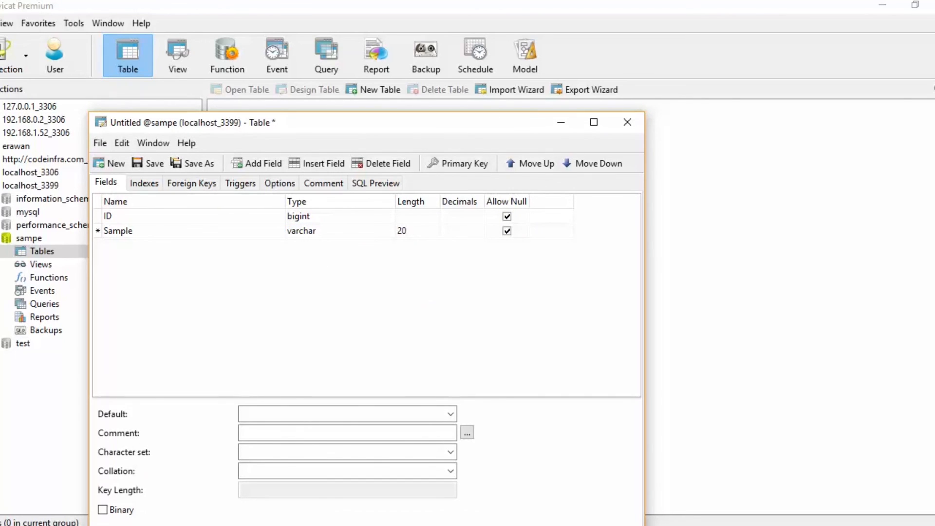
Save the table as testtable and refresh the table list
{"action": "left_click", "coordinate": [147, 163]}
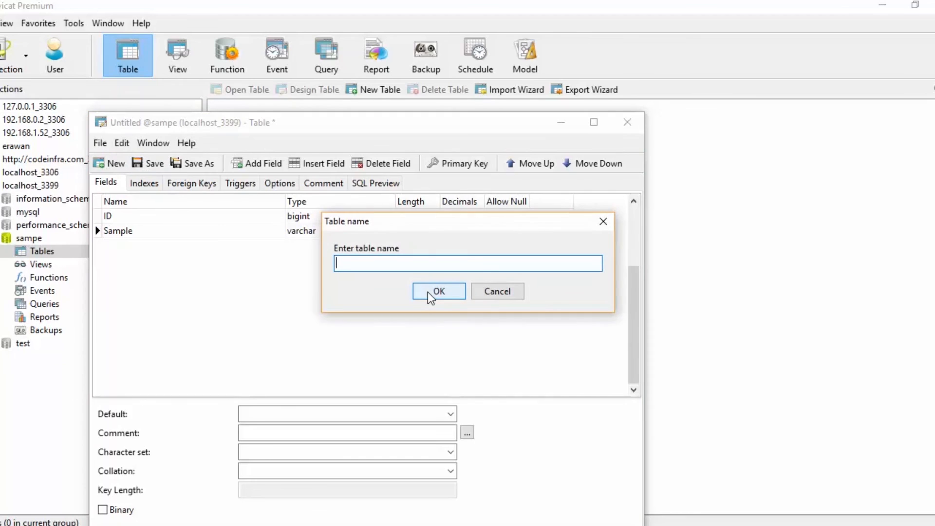
{"action": "type", "text": "test"}
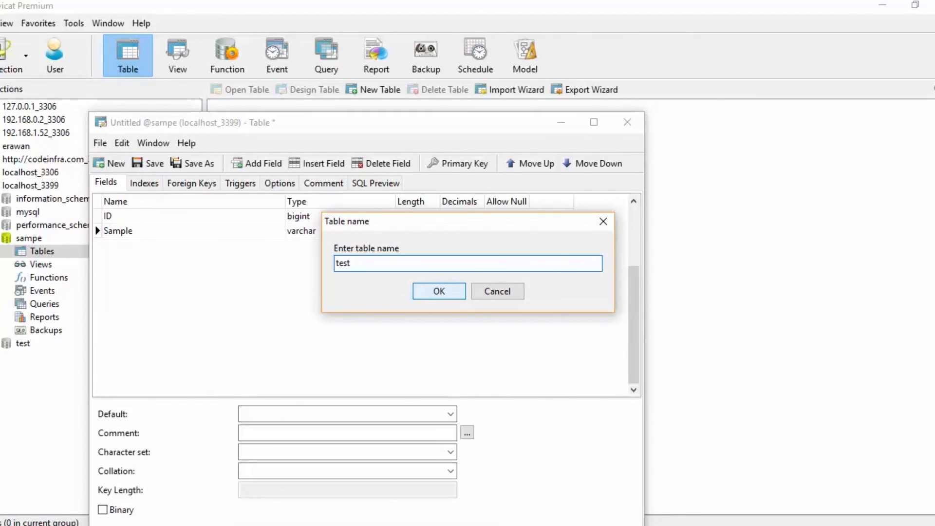
{"action": "type", "text": "table"}
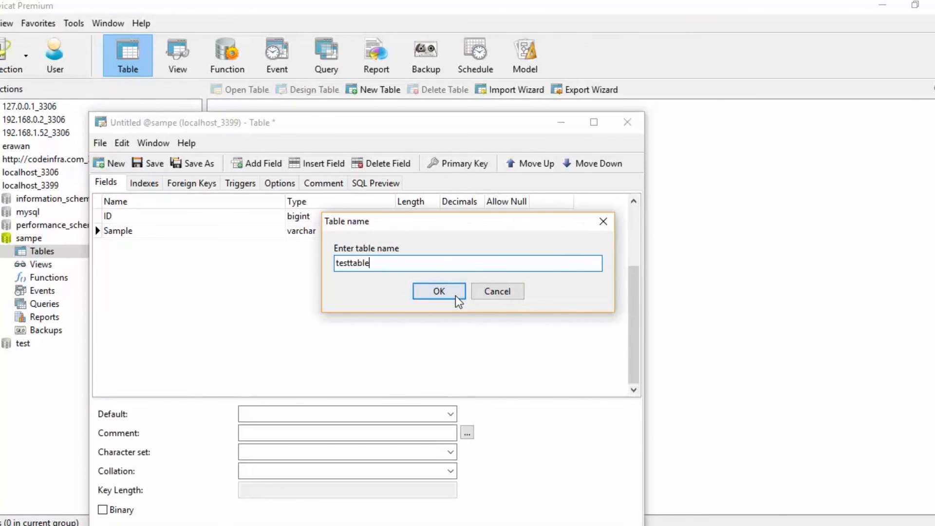
{"action": "left_click", "coordinate": [439, 291]}
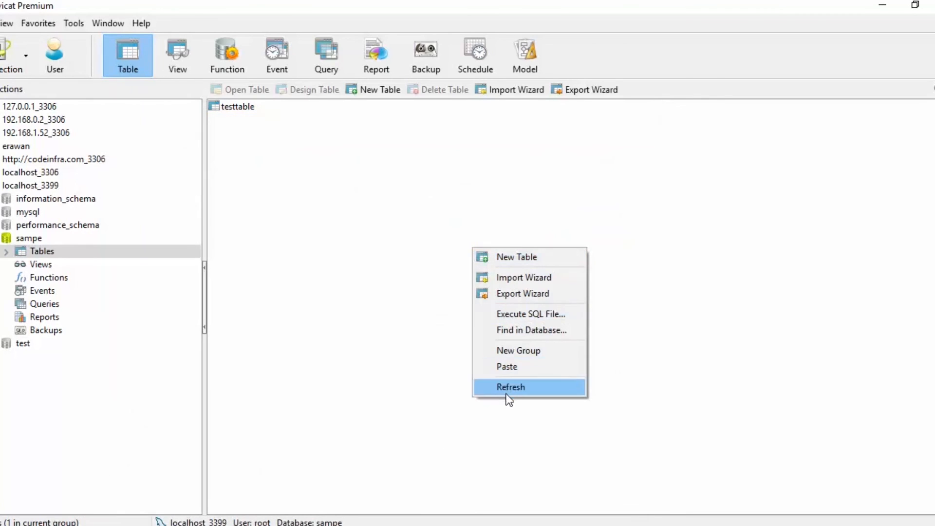
{"action": "left_click", "coordinate": [510, 386]}
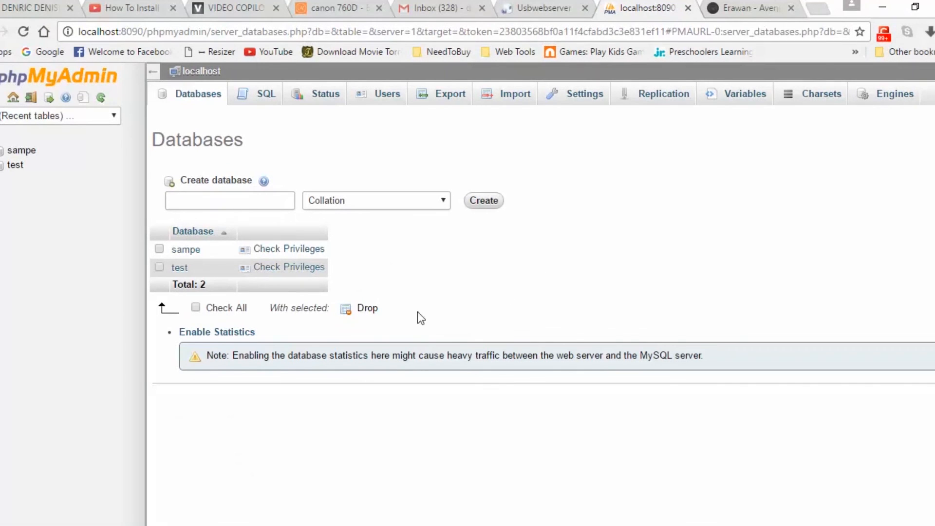
Expand sampe in phpMyAdmin's navigation tree to reveal testtable
{"action": "left_click", "coordinate": [21, 150]}
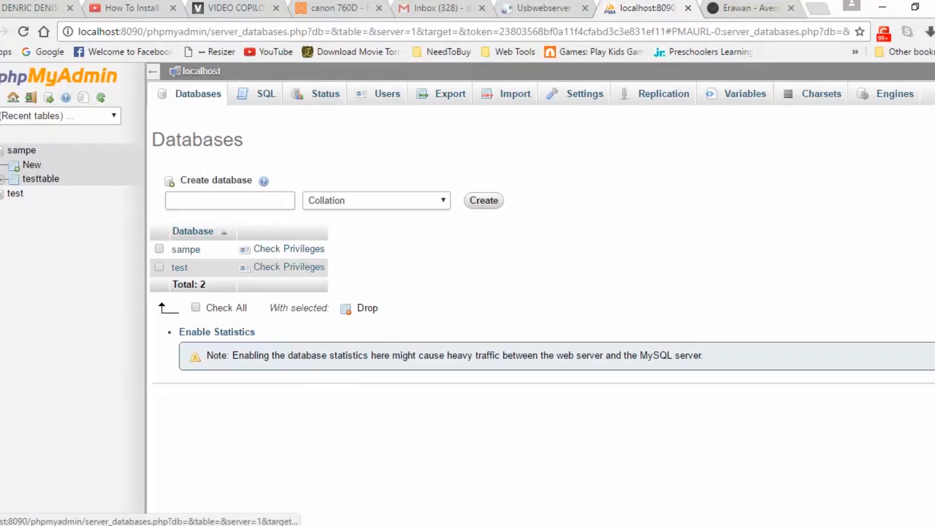
{"action": "mouse_move", "coordinate": [80, 188]}
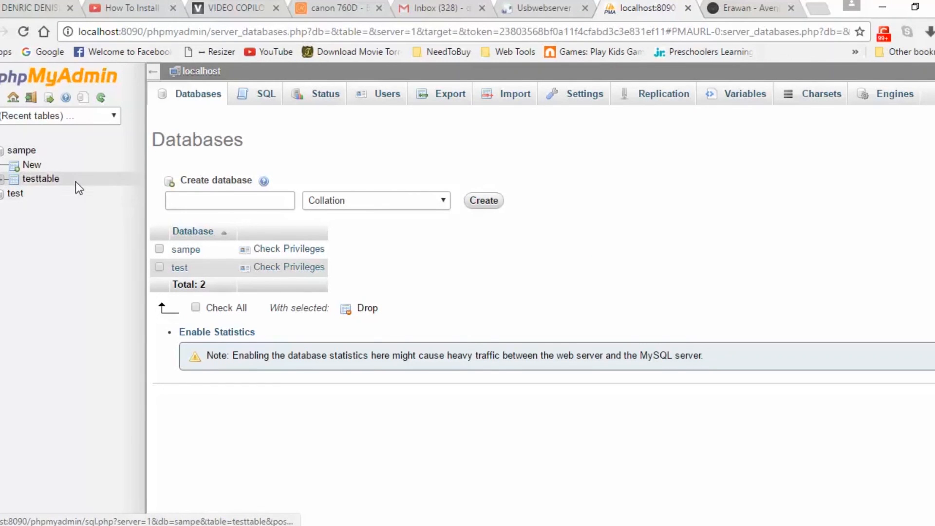
{"action": "mouse_move", "coordinate": [41, 179]}
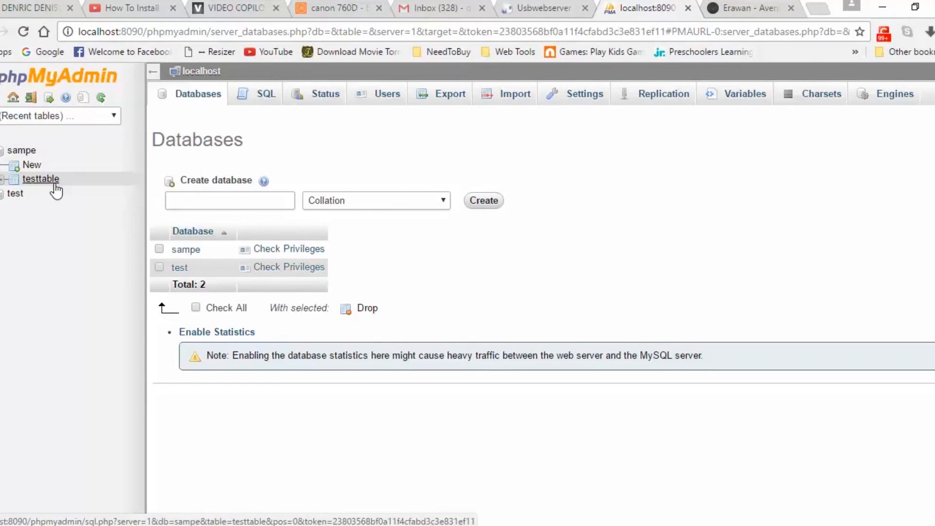